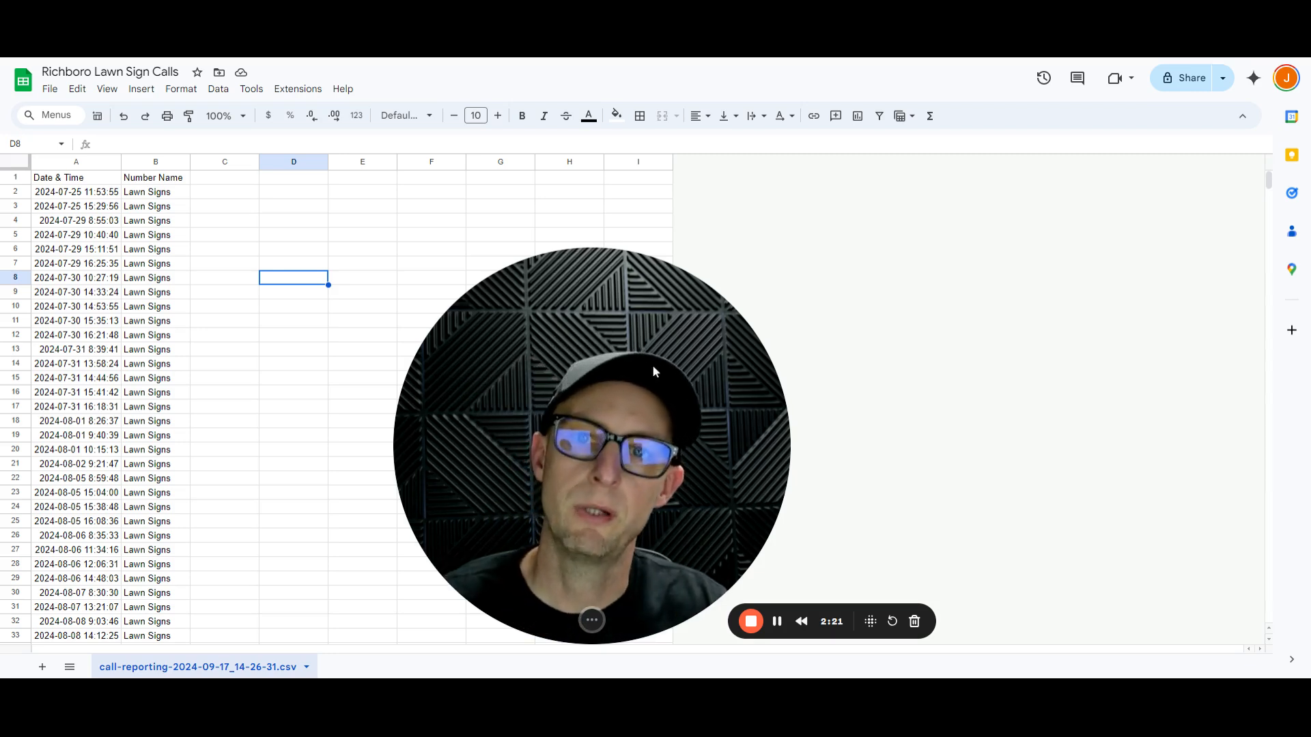
- Click through cells in the lawn-sign call log and scroll down
click(75, 206)
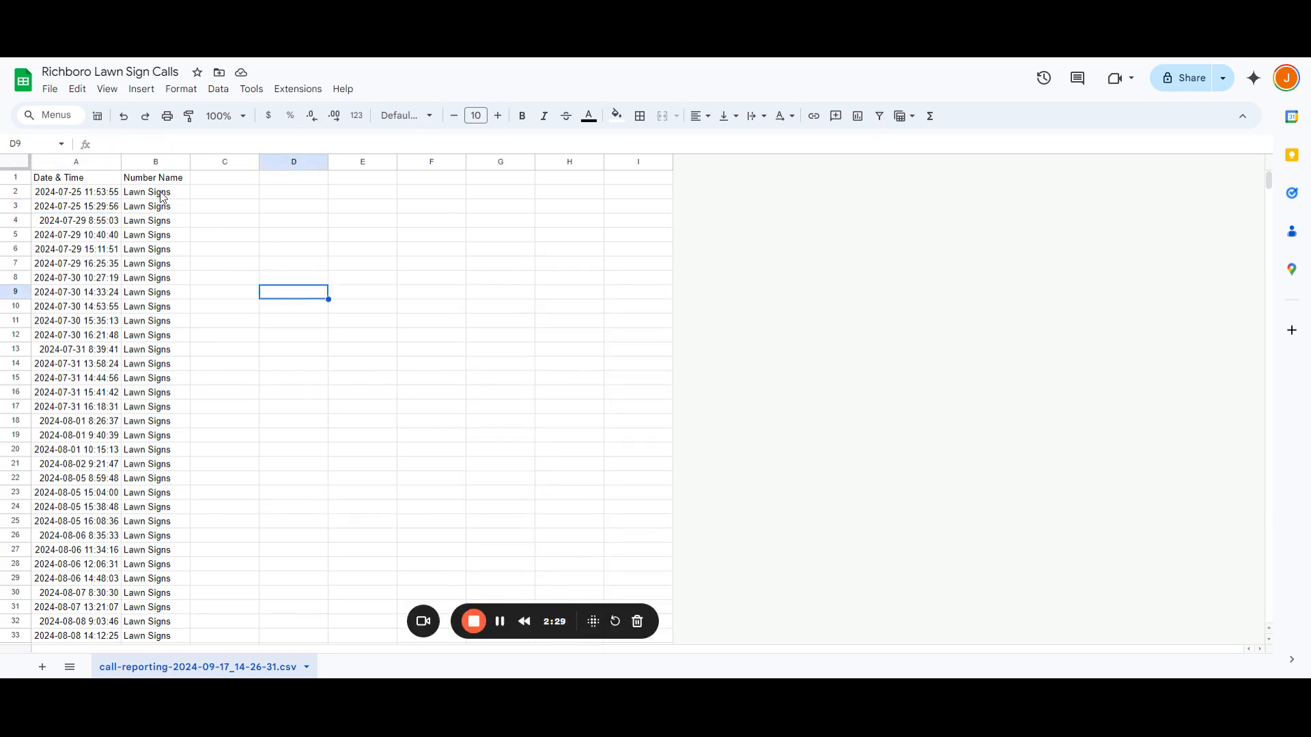
click(293, 335)
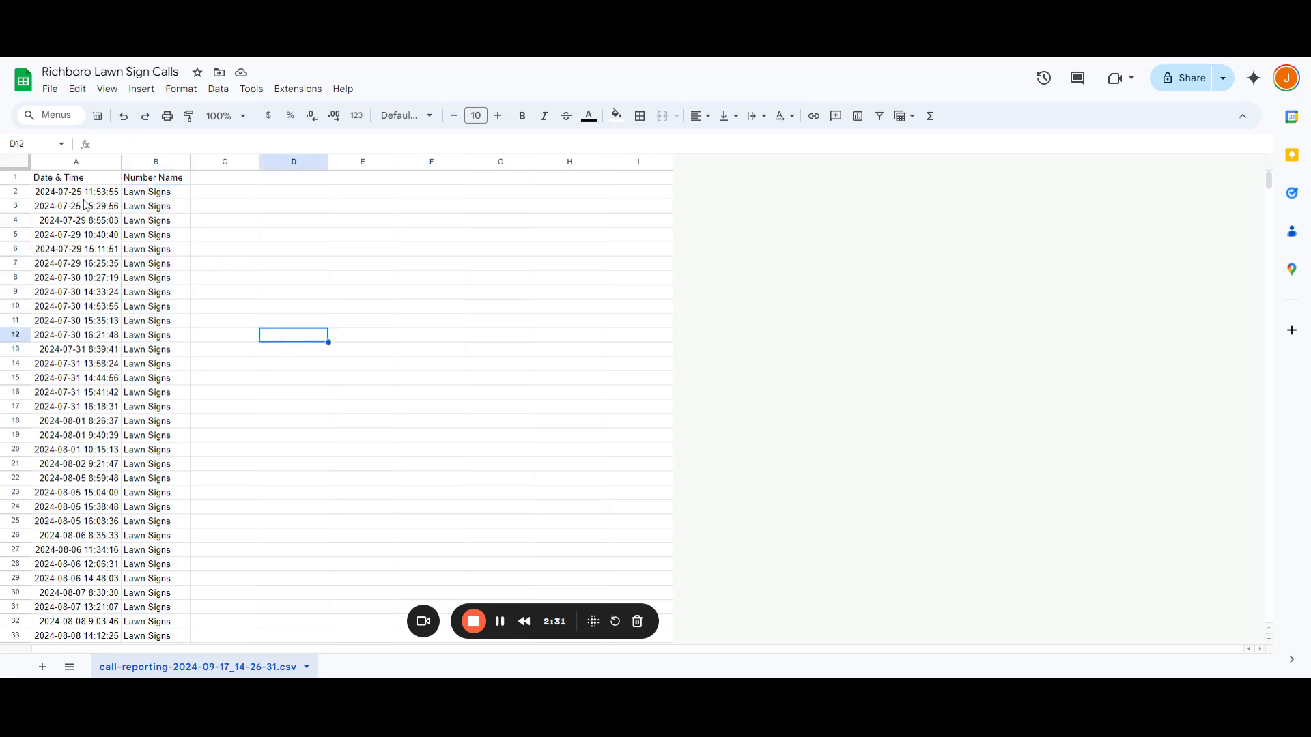
click(75, 192)
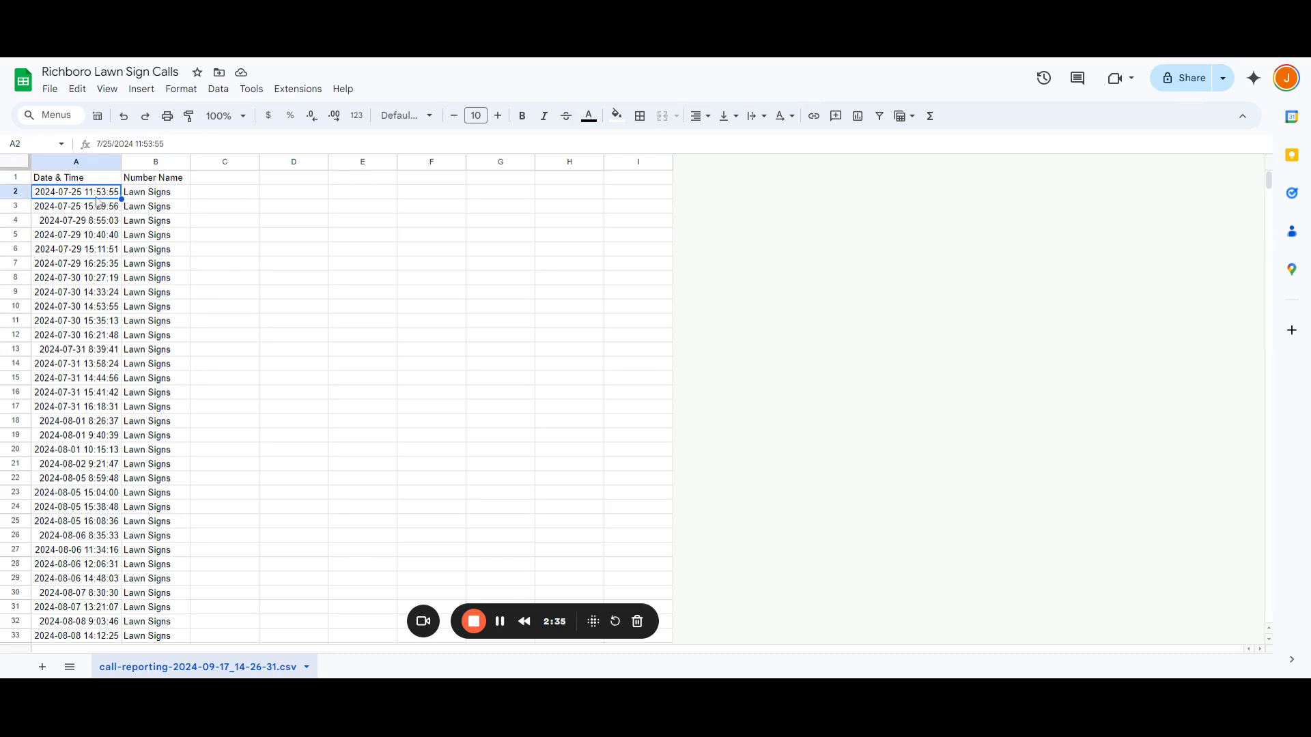
click(224, 234)
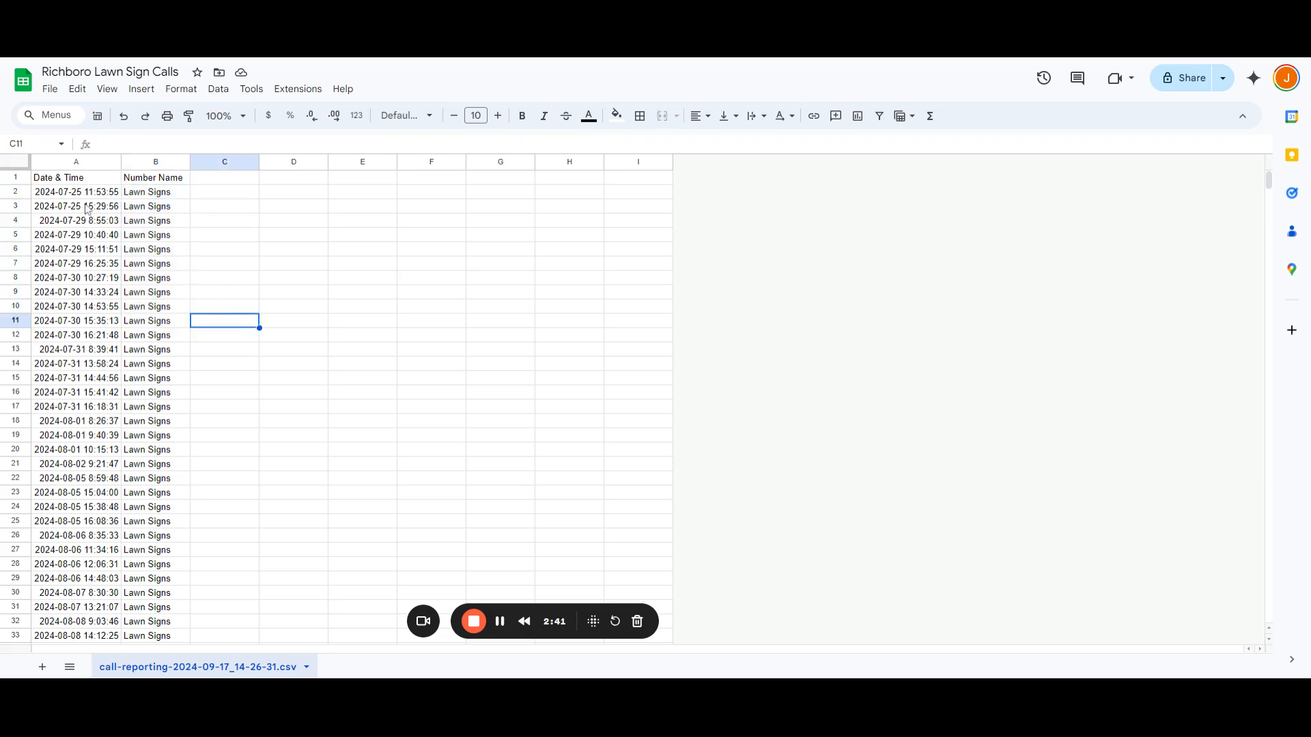
scroll(down, 3)
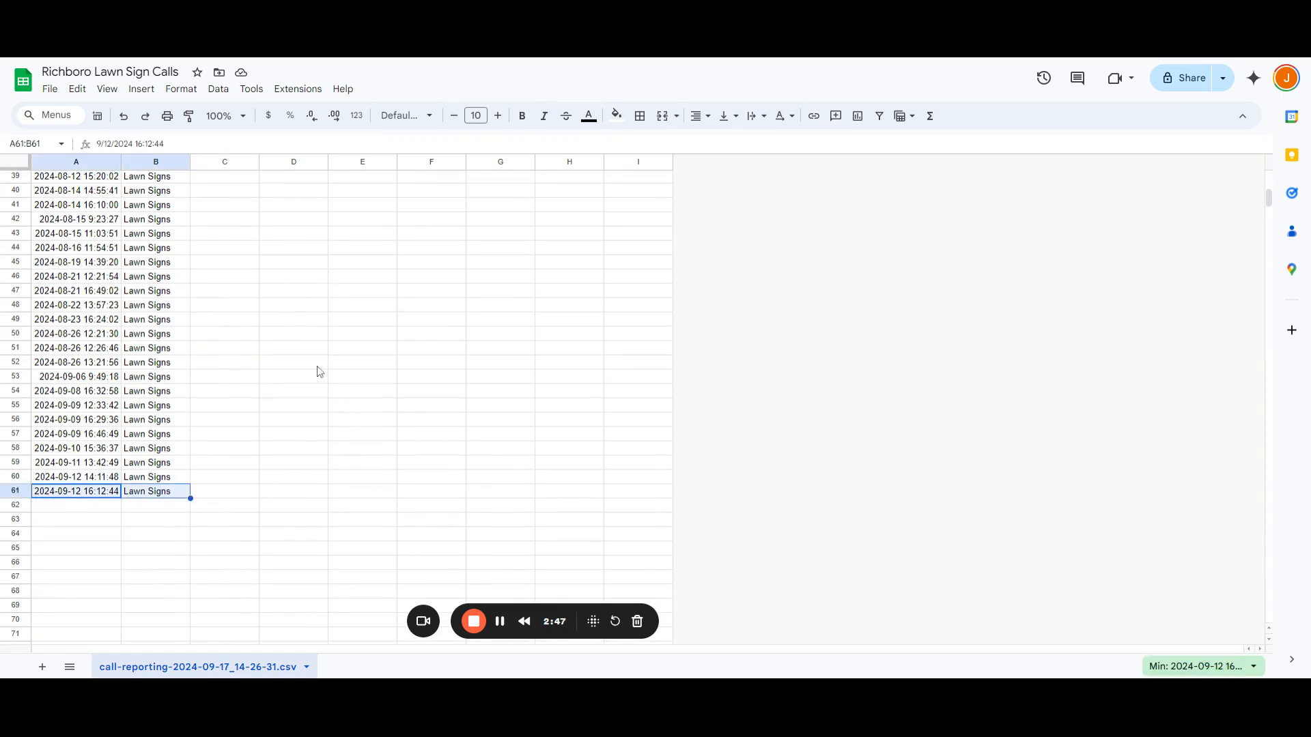
mouse_move(309, 366)
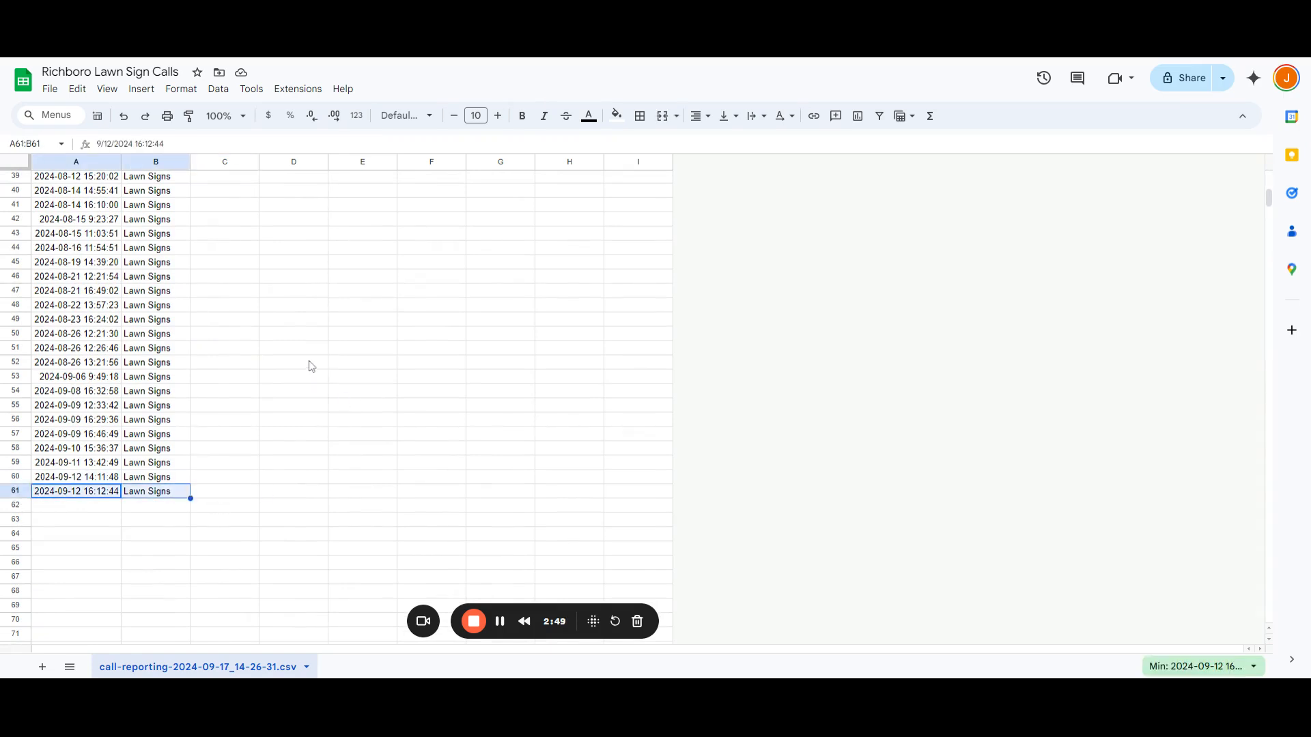
mouse_move(175, 405)
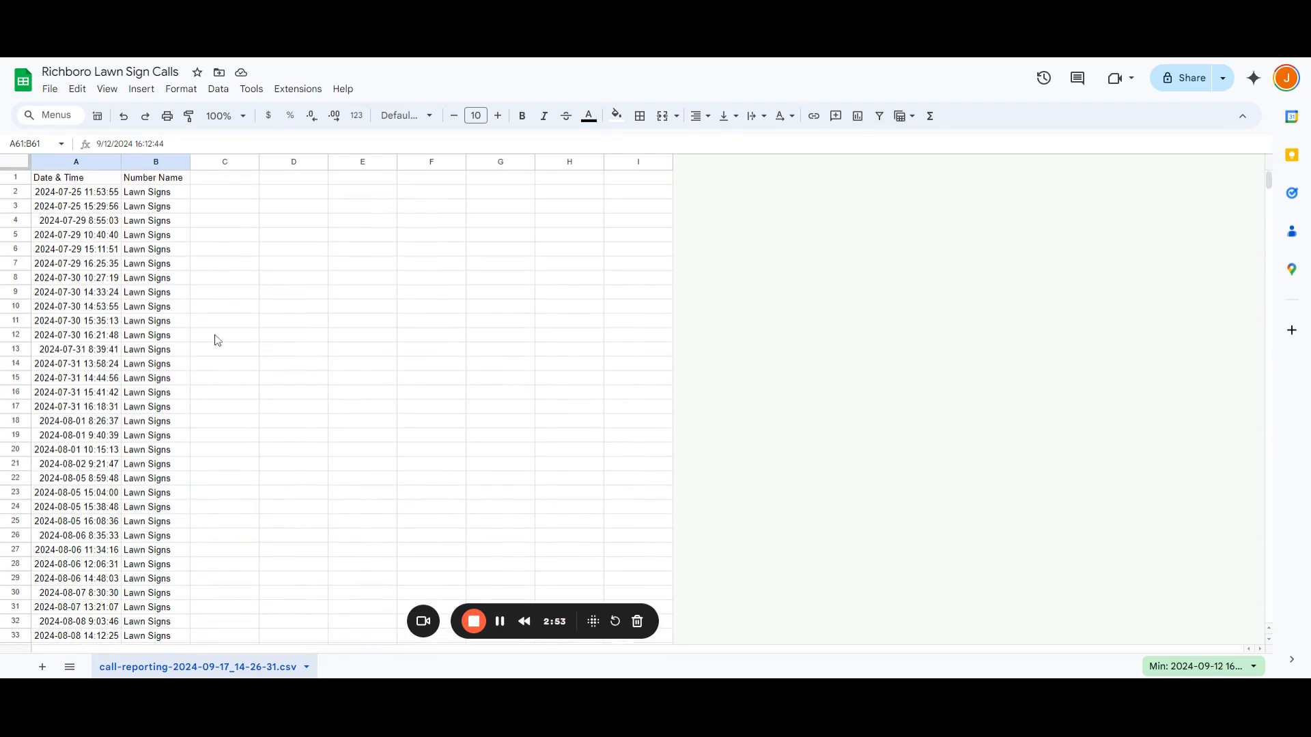
- Select the first three call entries, then enter =60/7 in E9, giving 8.571428571
drag(75, 191, 156, 220)
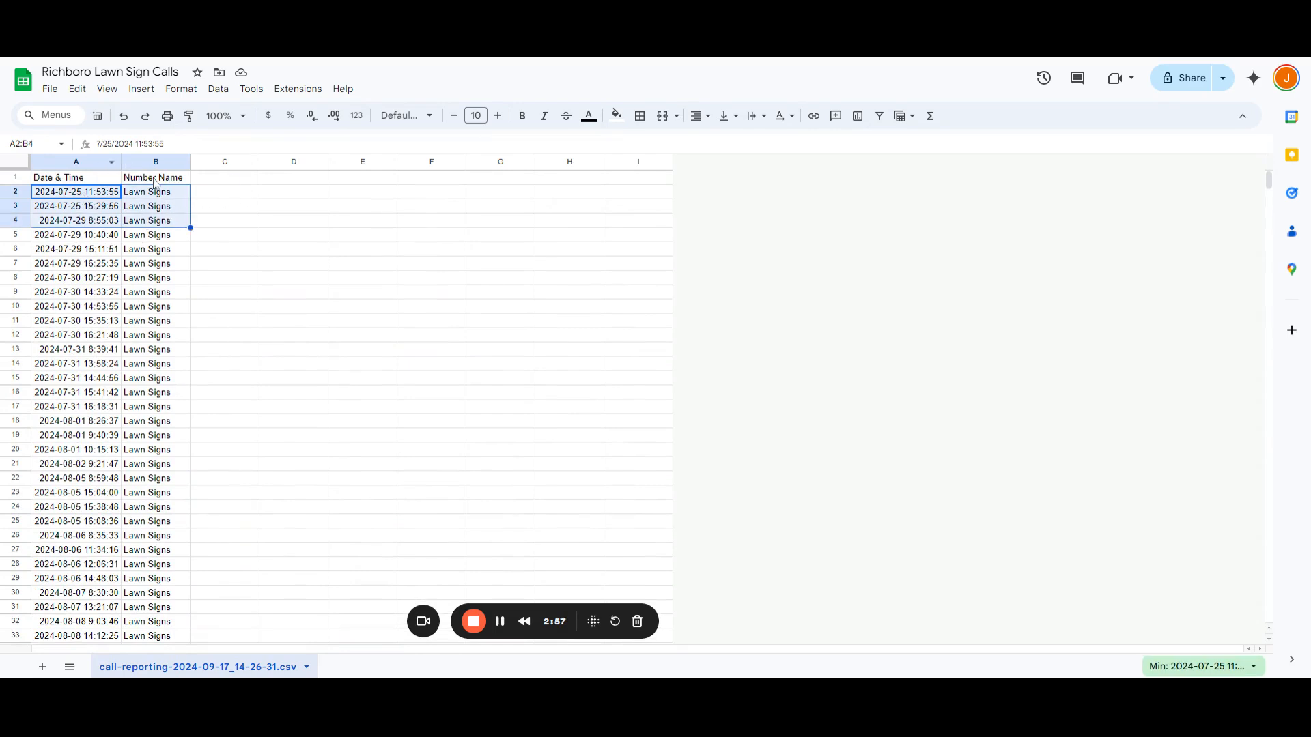
mouse_move(119, 217)
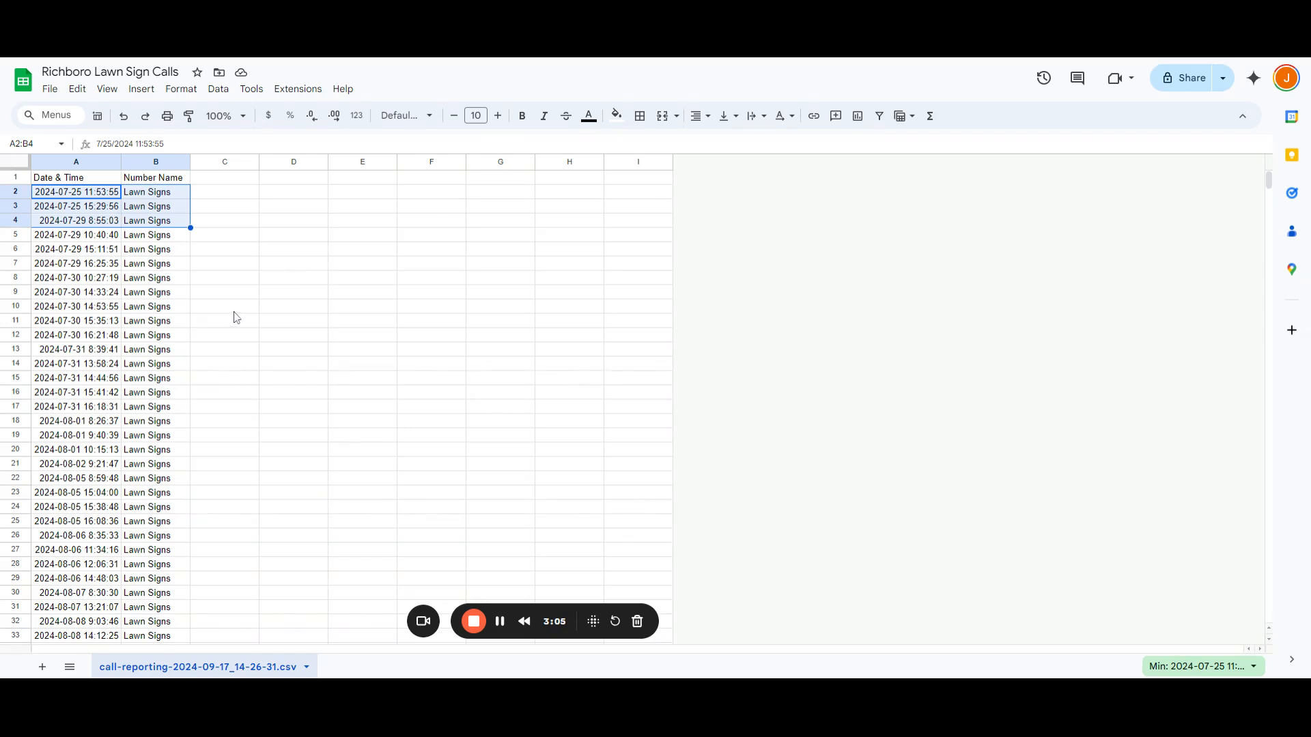
click(224, 305)
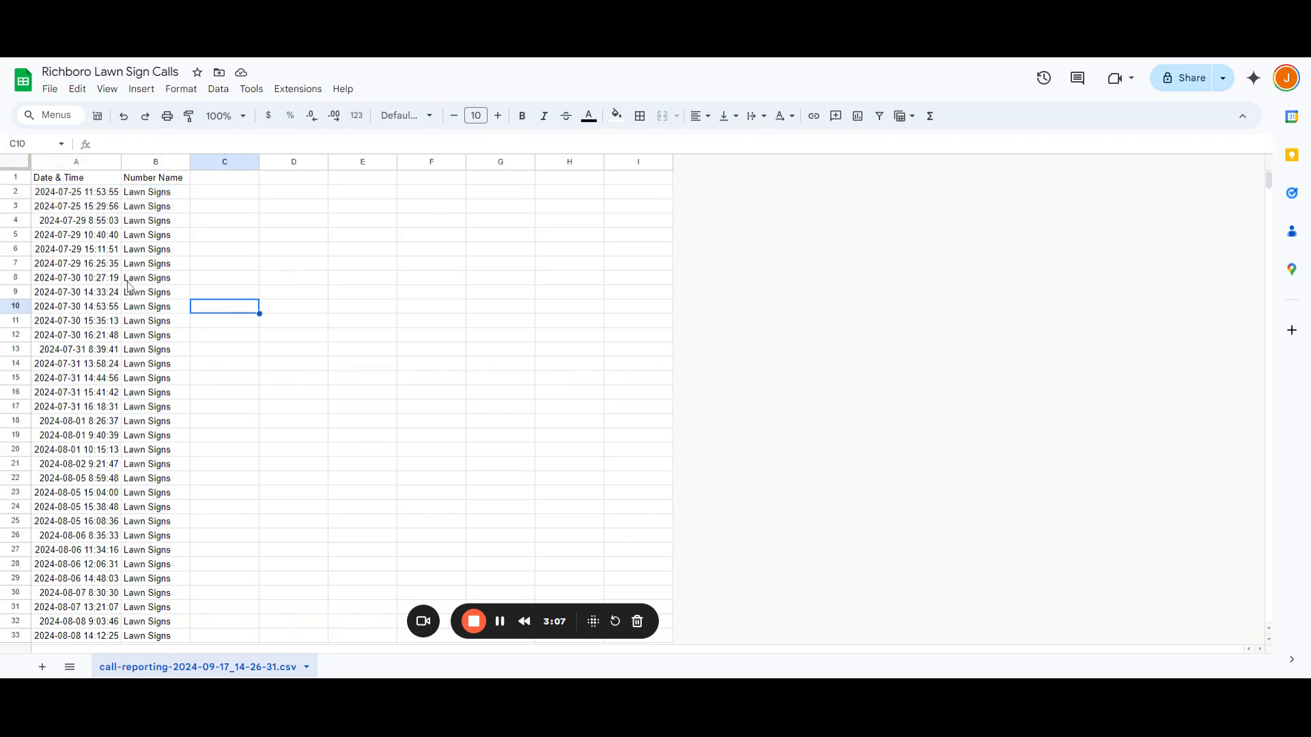
mouse_move(101, 263)
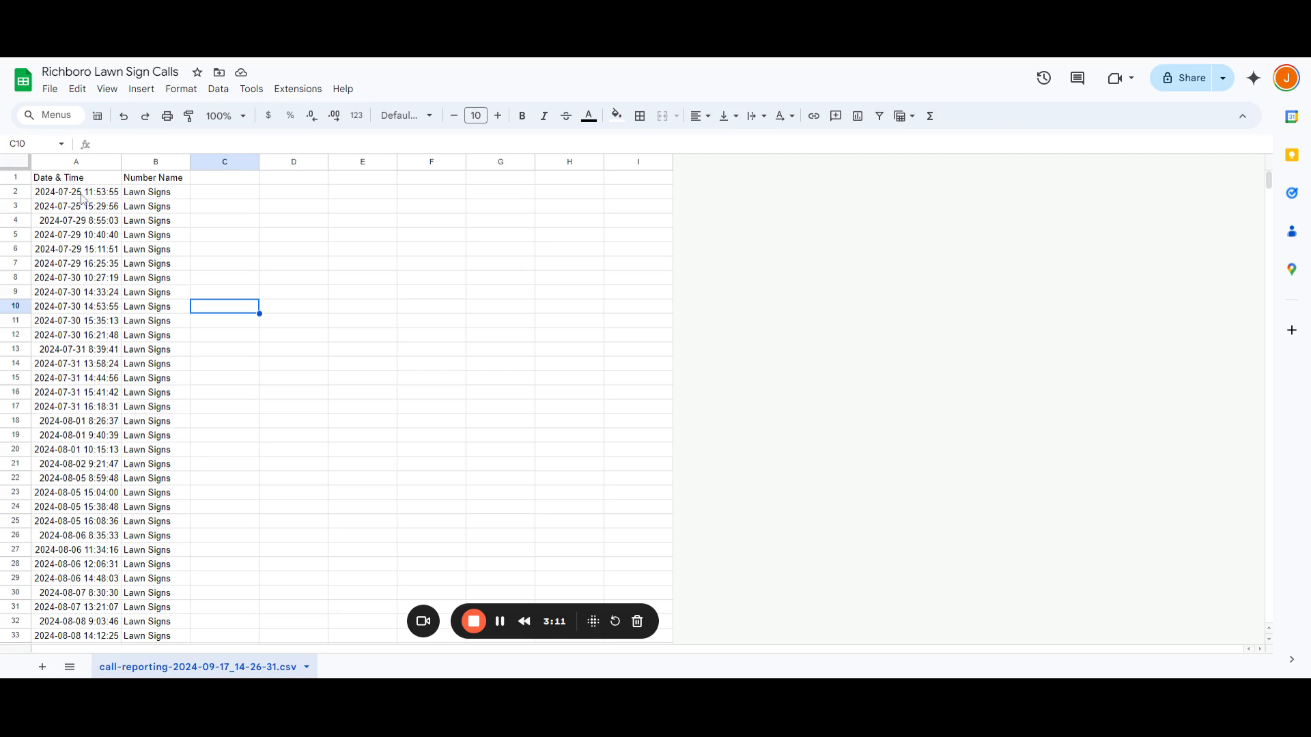
click(75, 191)
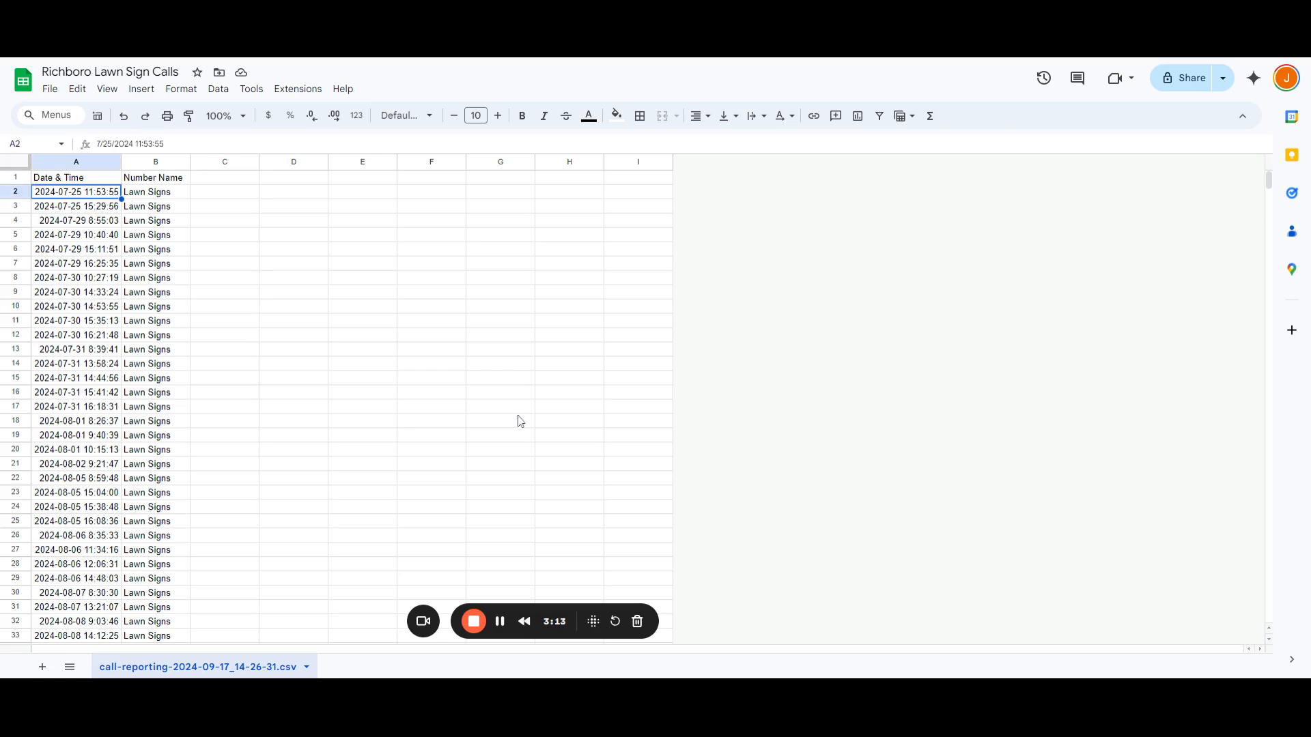
mouse_move(362, 375)
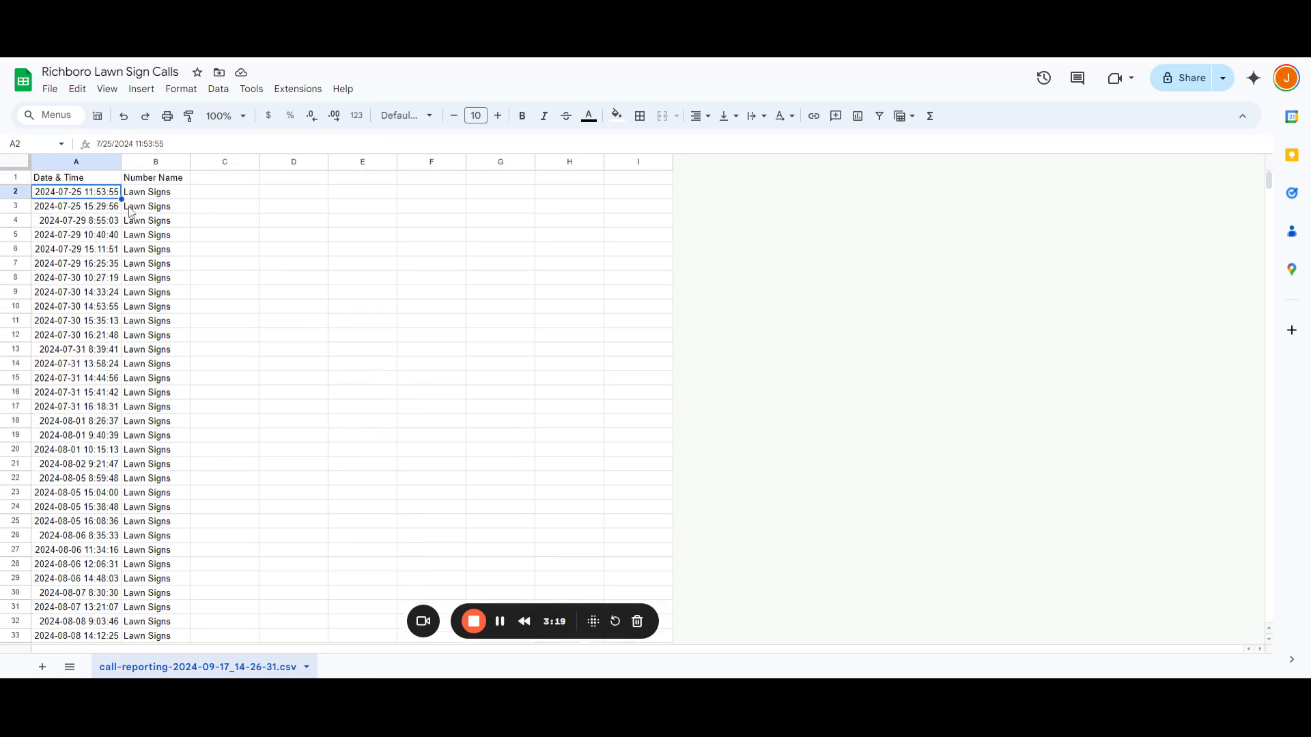
mouse_move(707, 416)
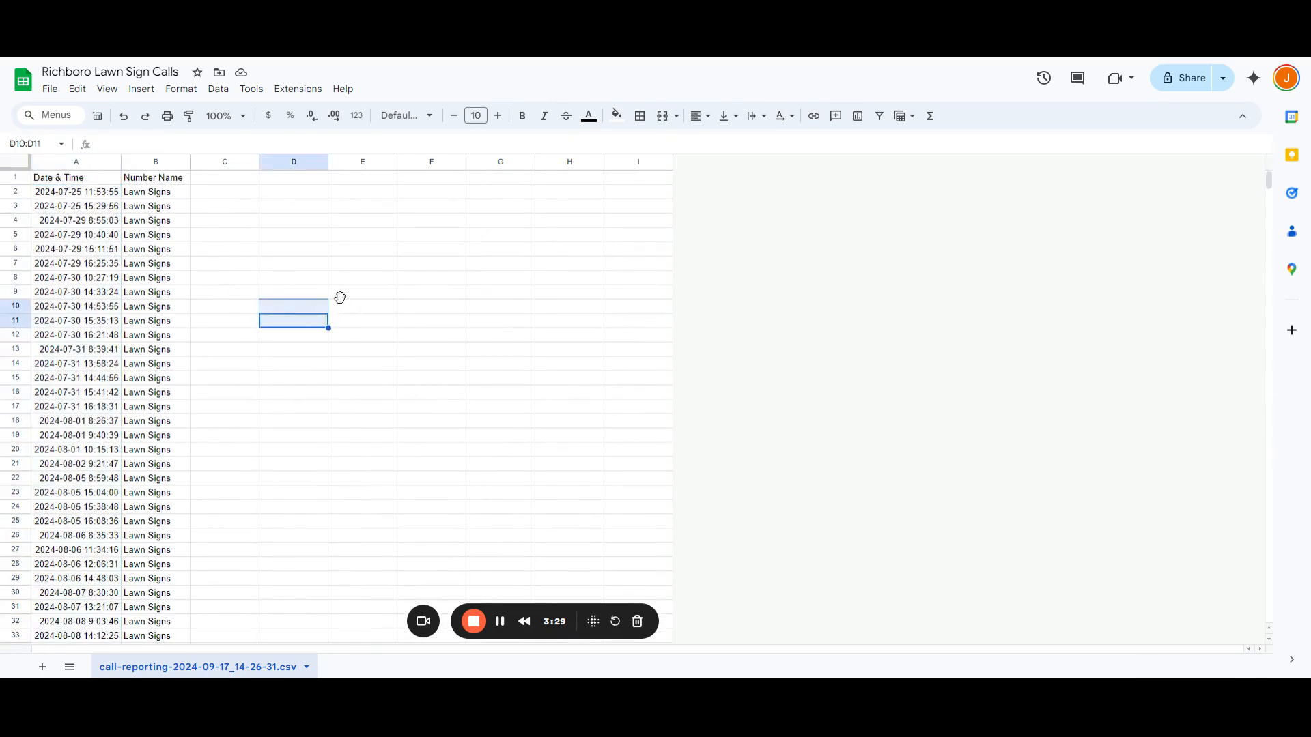
text(=60)
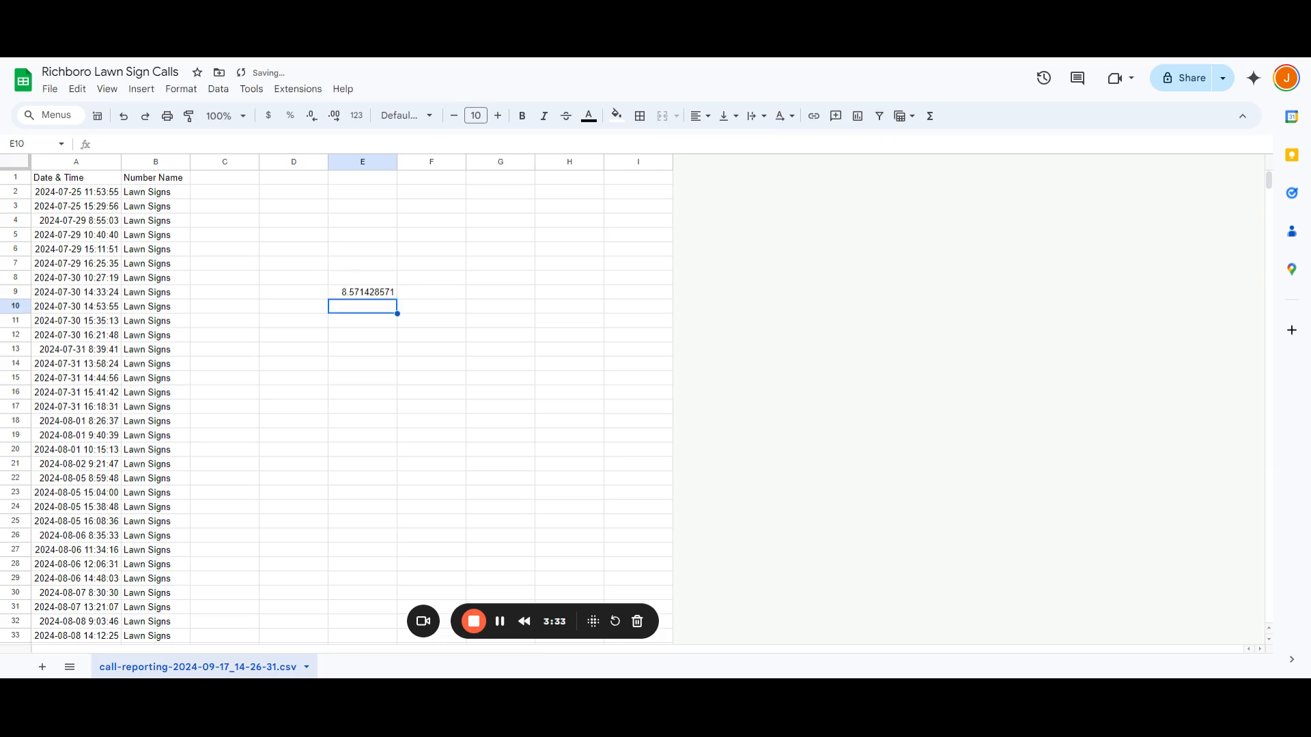
click(362, 321)
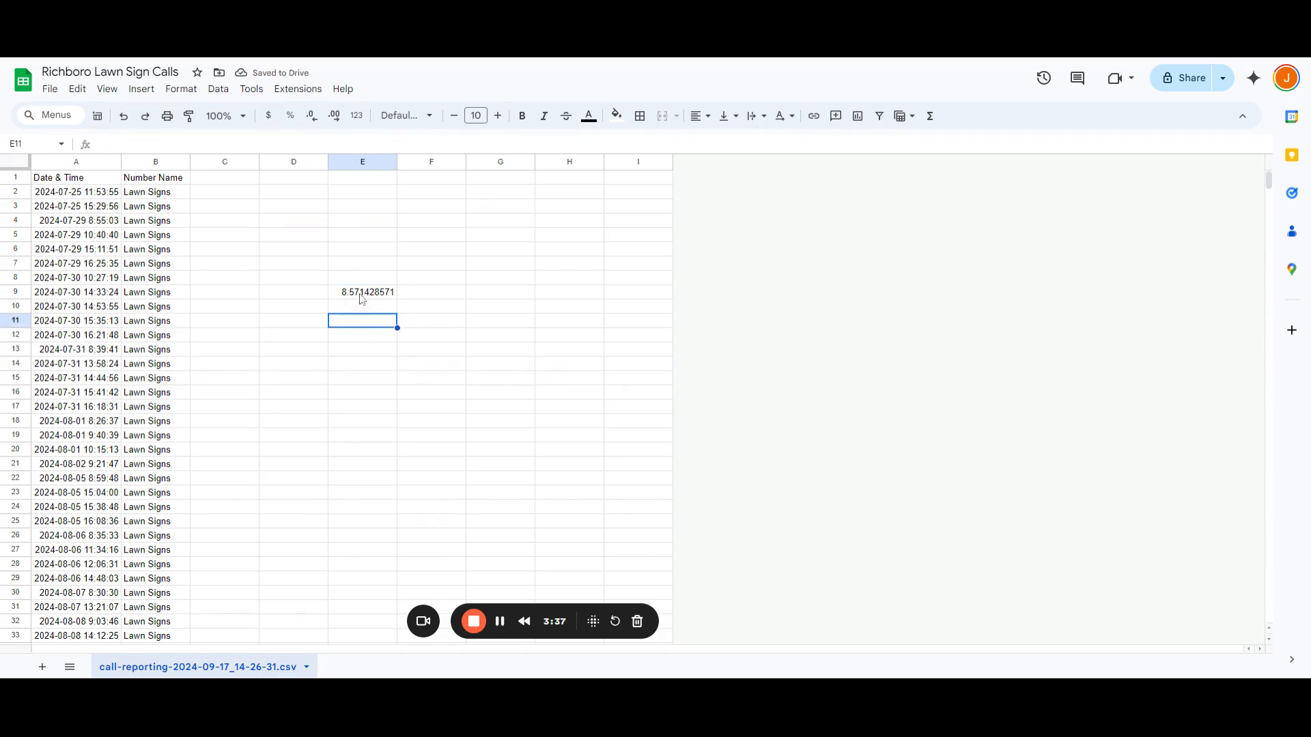
scroll(down, 3)
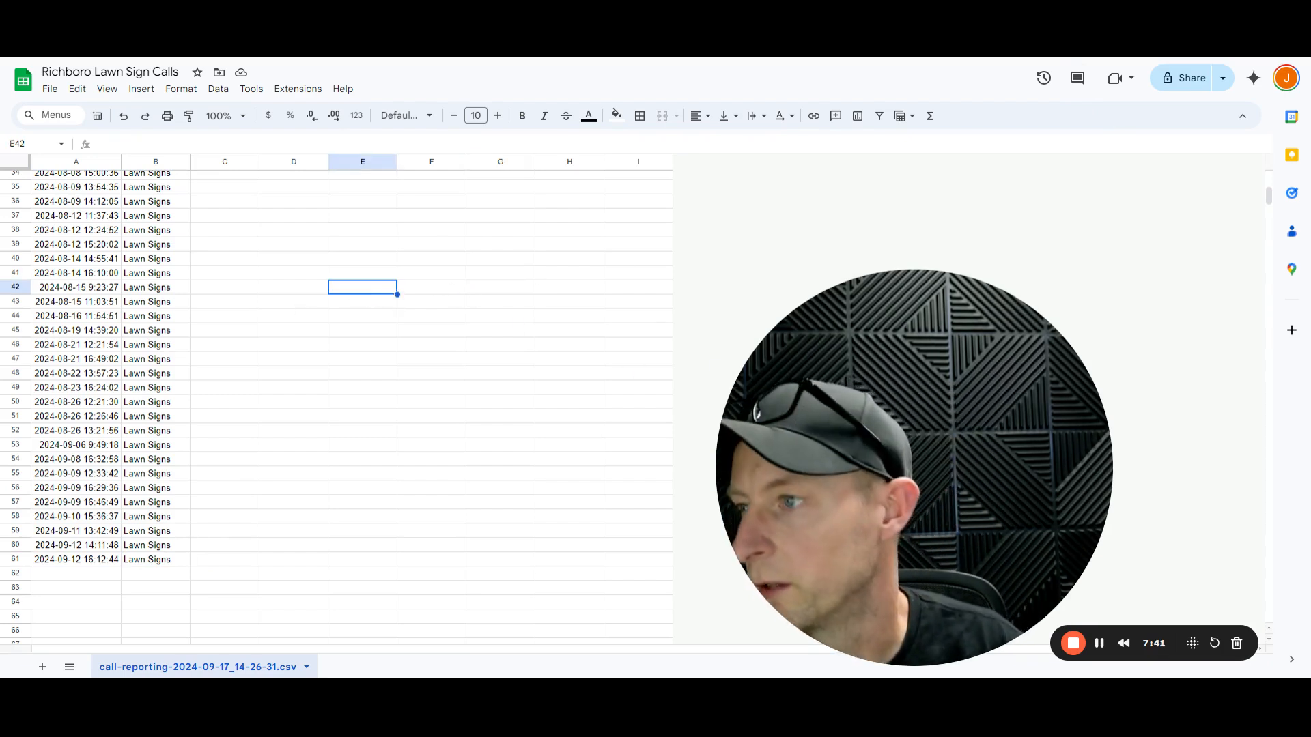
- Enter 60 in E42 and begin a formula in F42 multiplying E42 by 0.2
text(60)
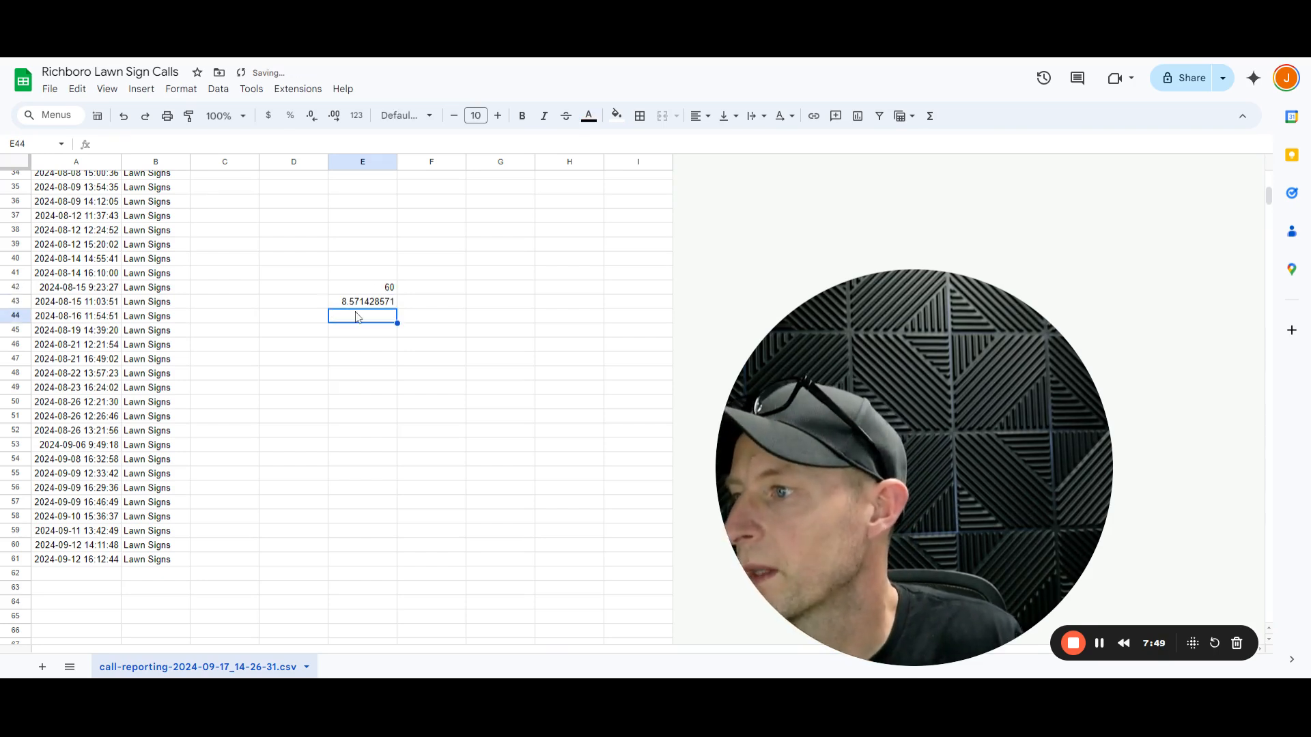
click(432, 301)
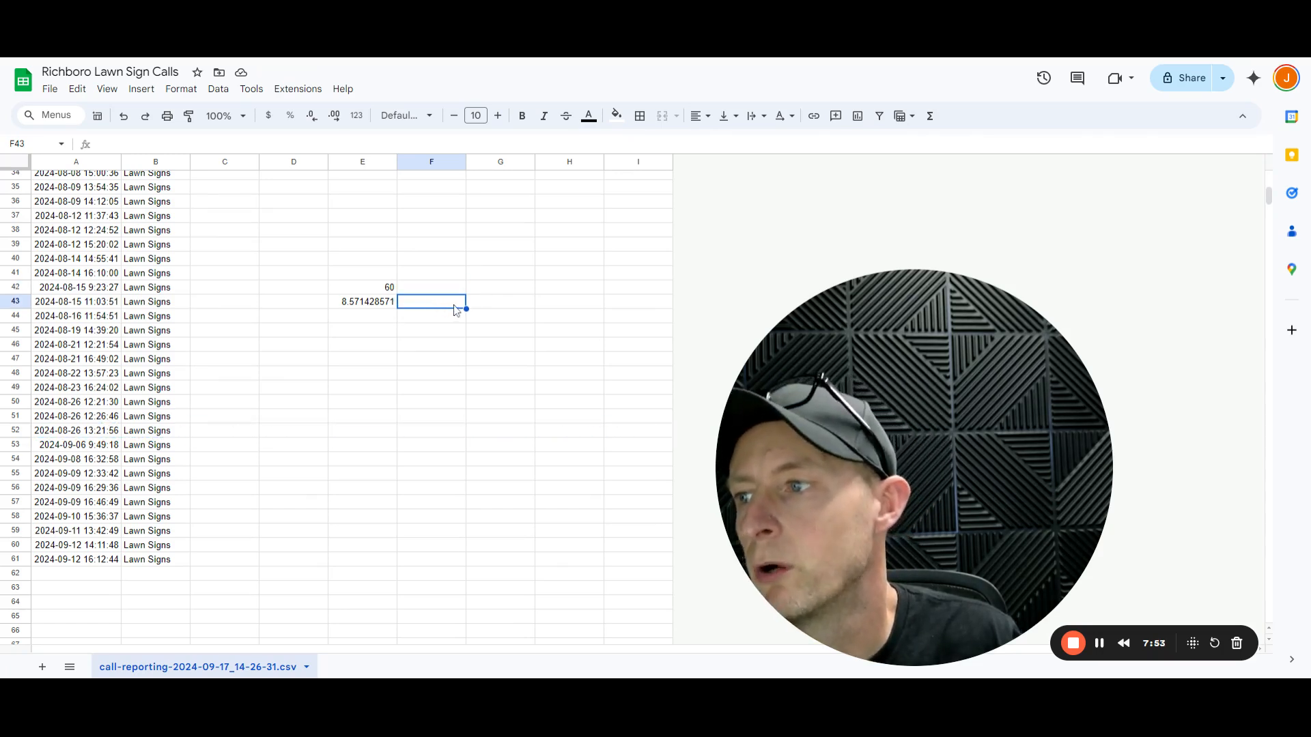
text(=E43*)
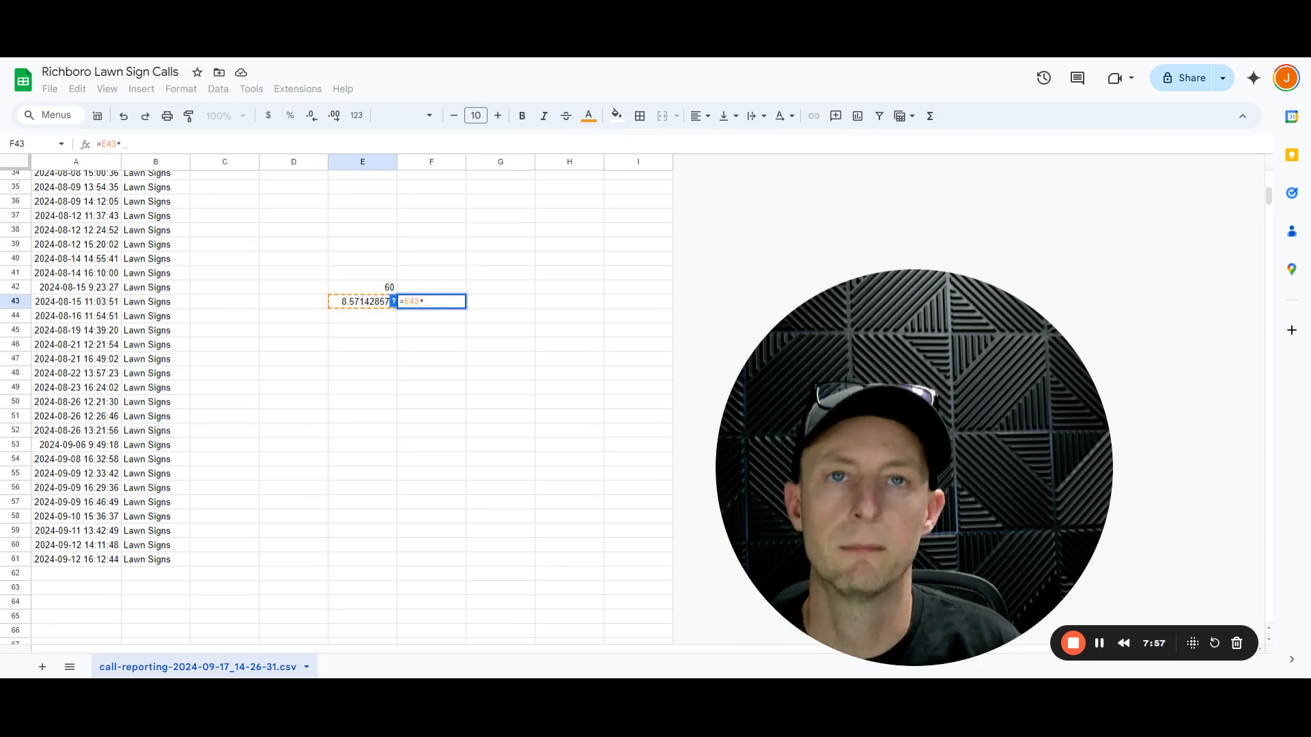
text(.2)
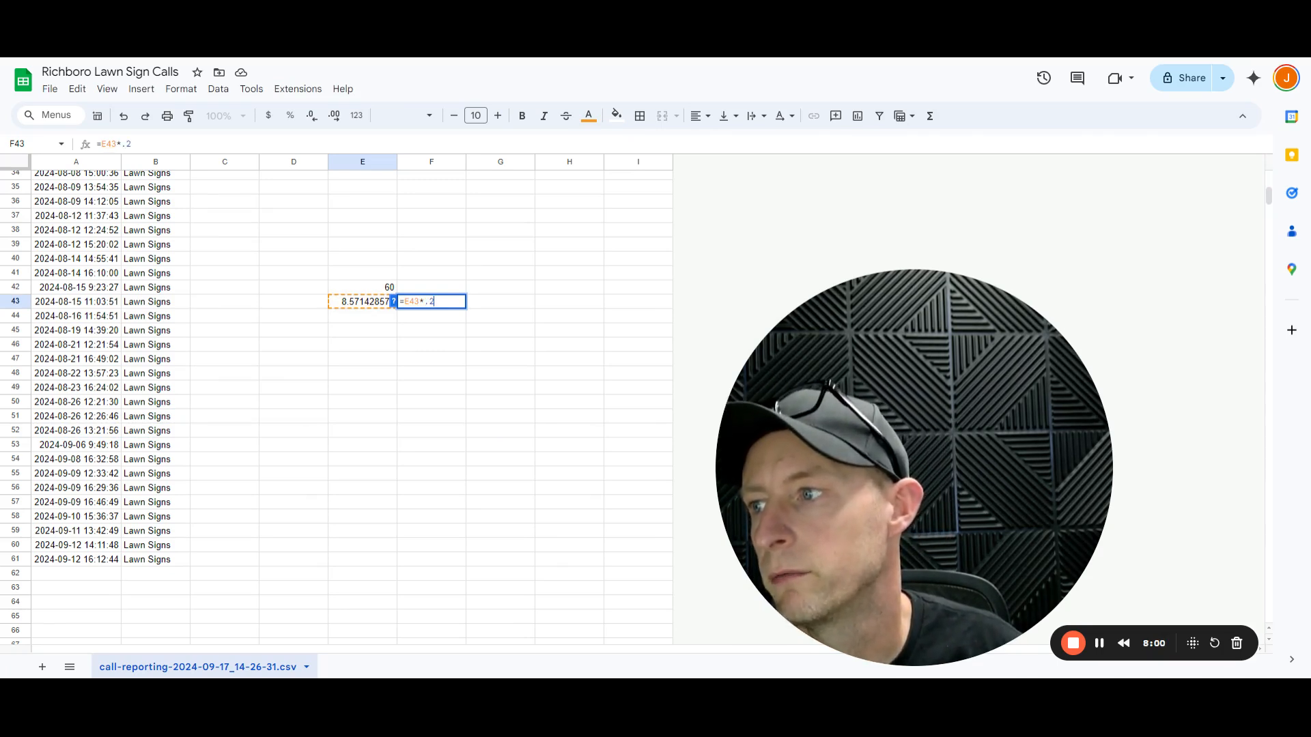
key(Enter)
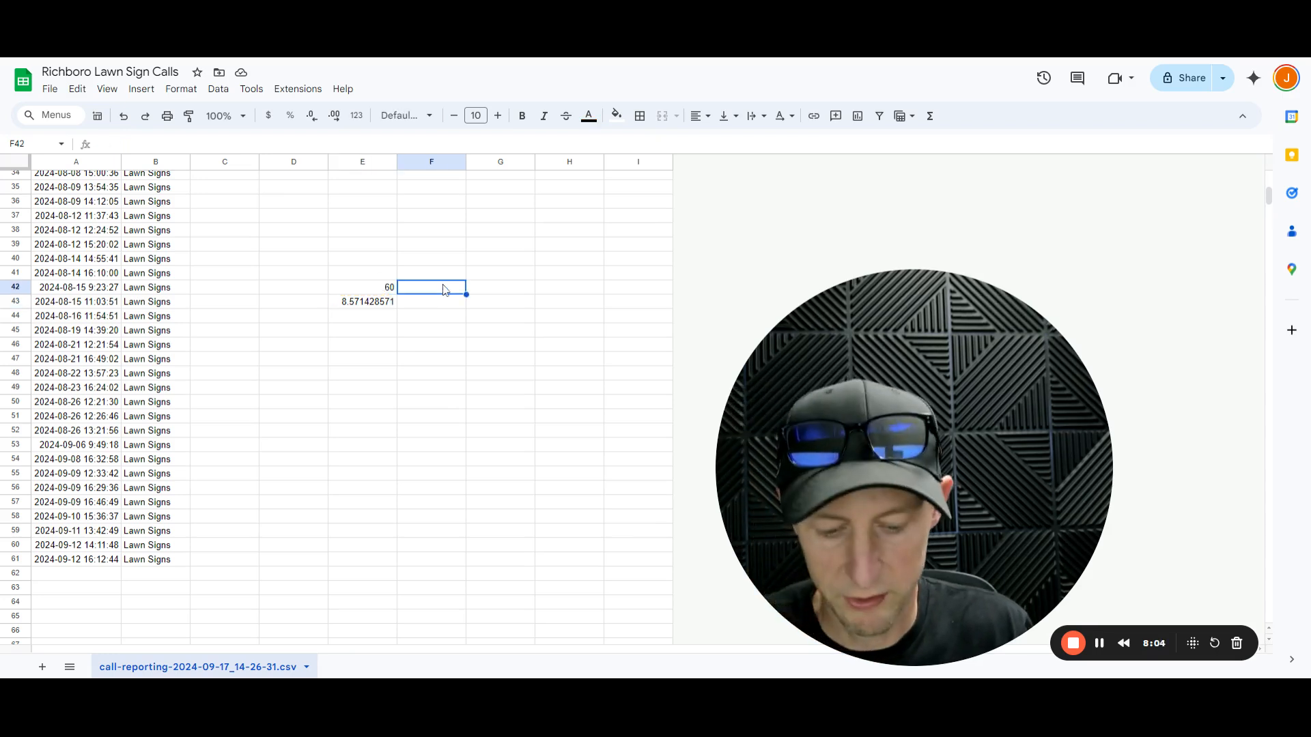
text(=E42*0.2)
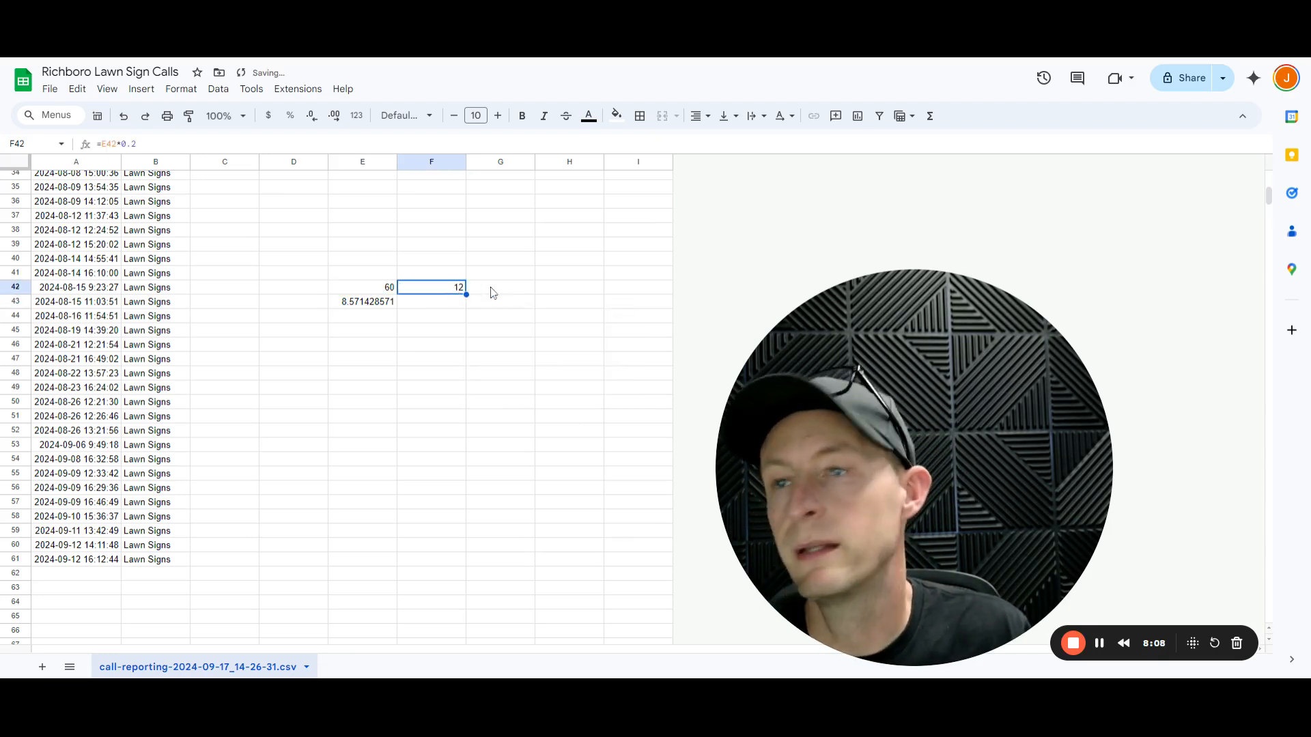
click(500, 286)
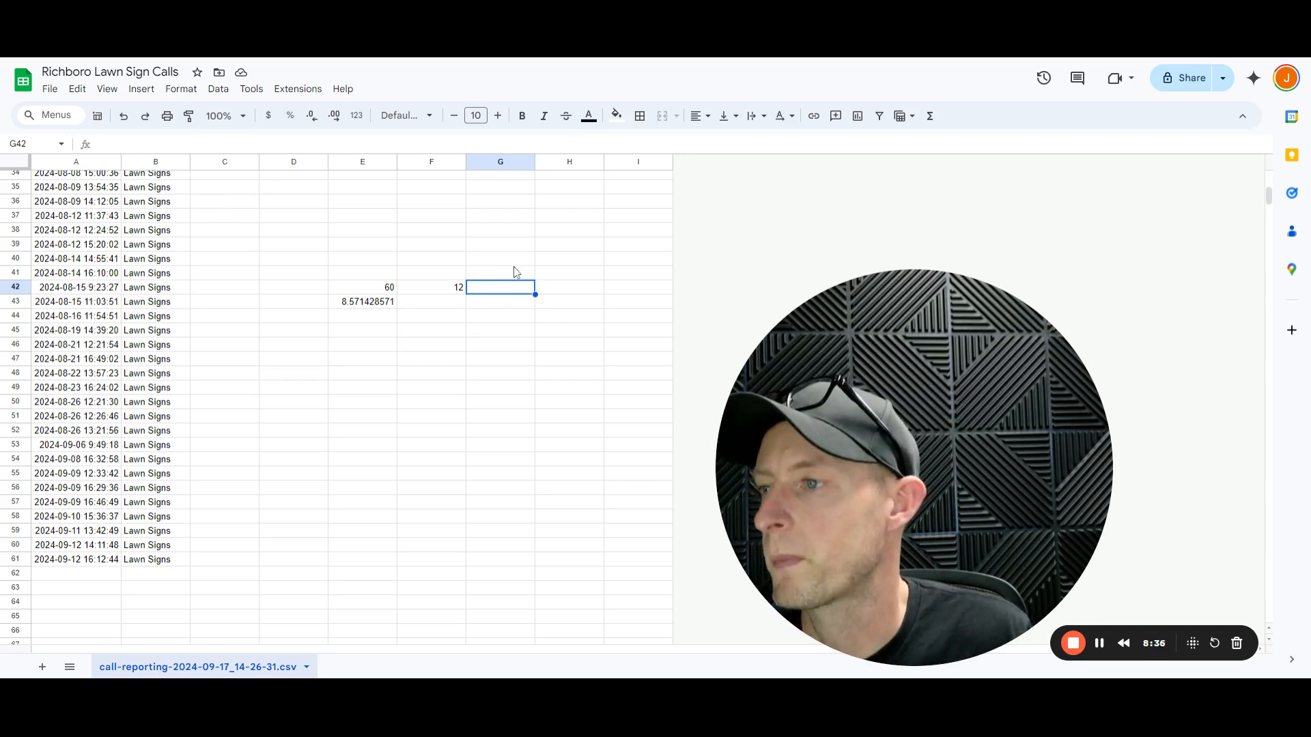
- Enter per-job profits 1000, 1500 and 2000 in G41:I41
click(500, 272)
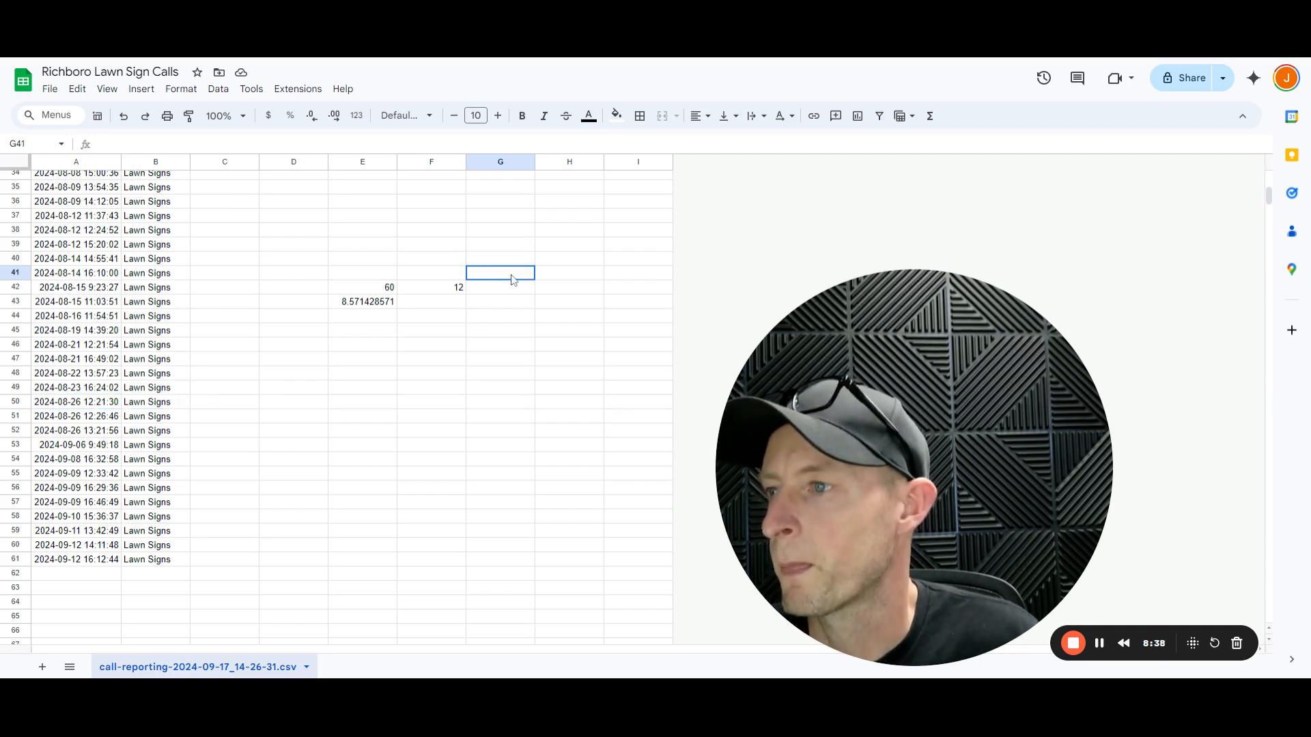
text(1000)
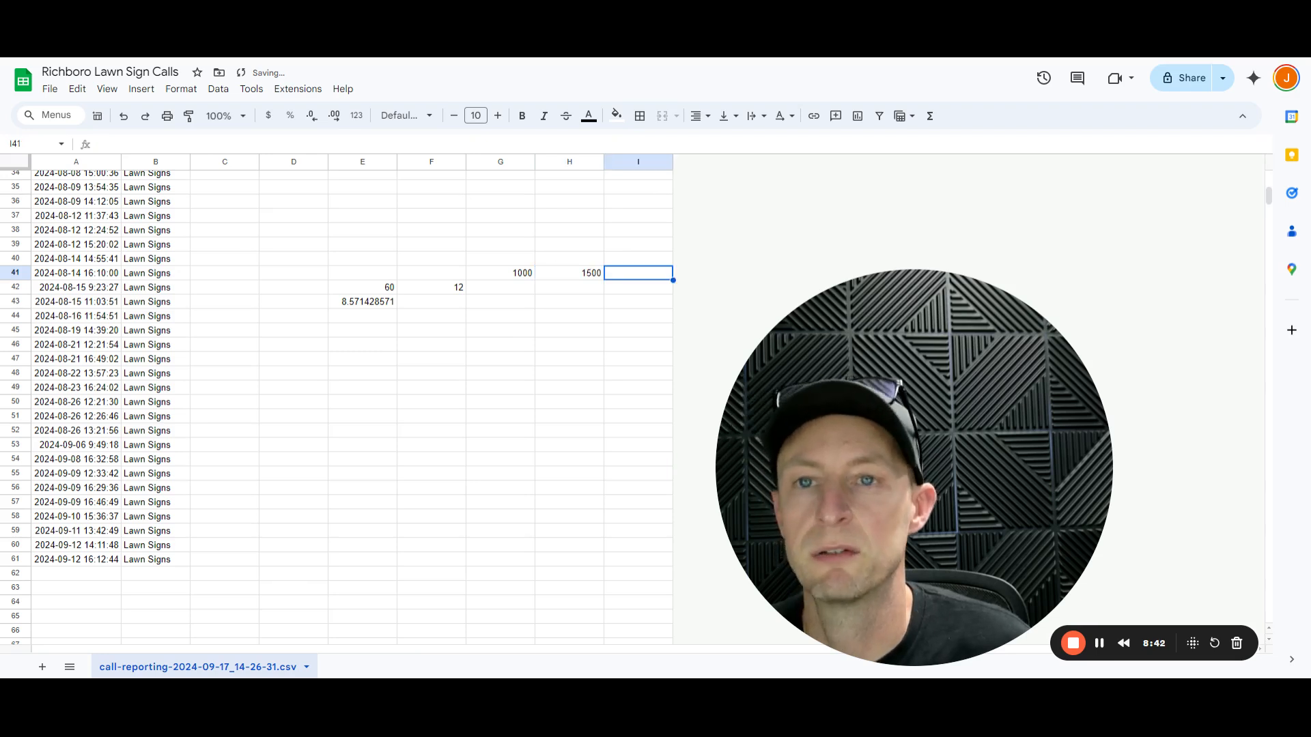
text(2000)
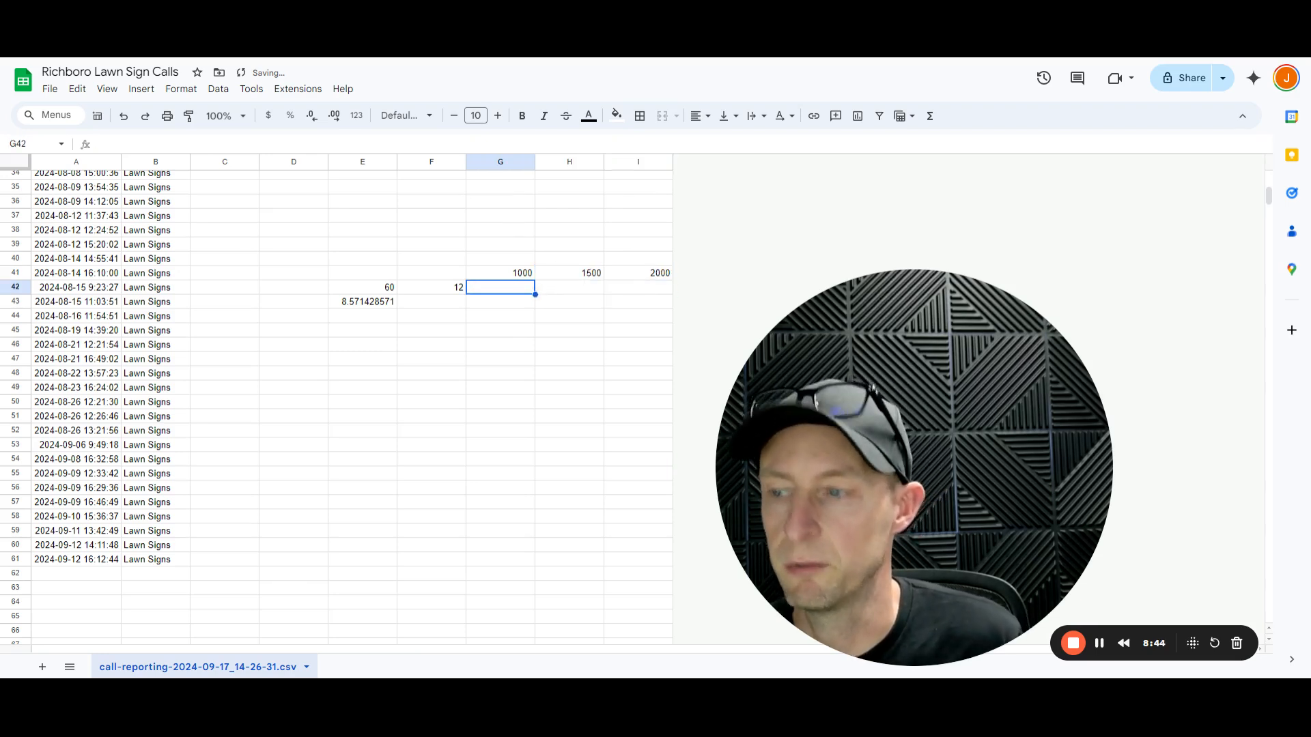
- Add totals =G41*F42 in G42 and matching totals 18000 and 24000
text(=G41)
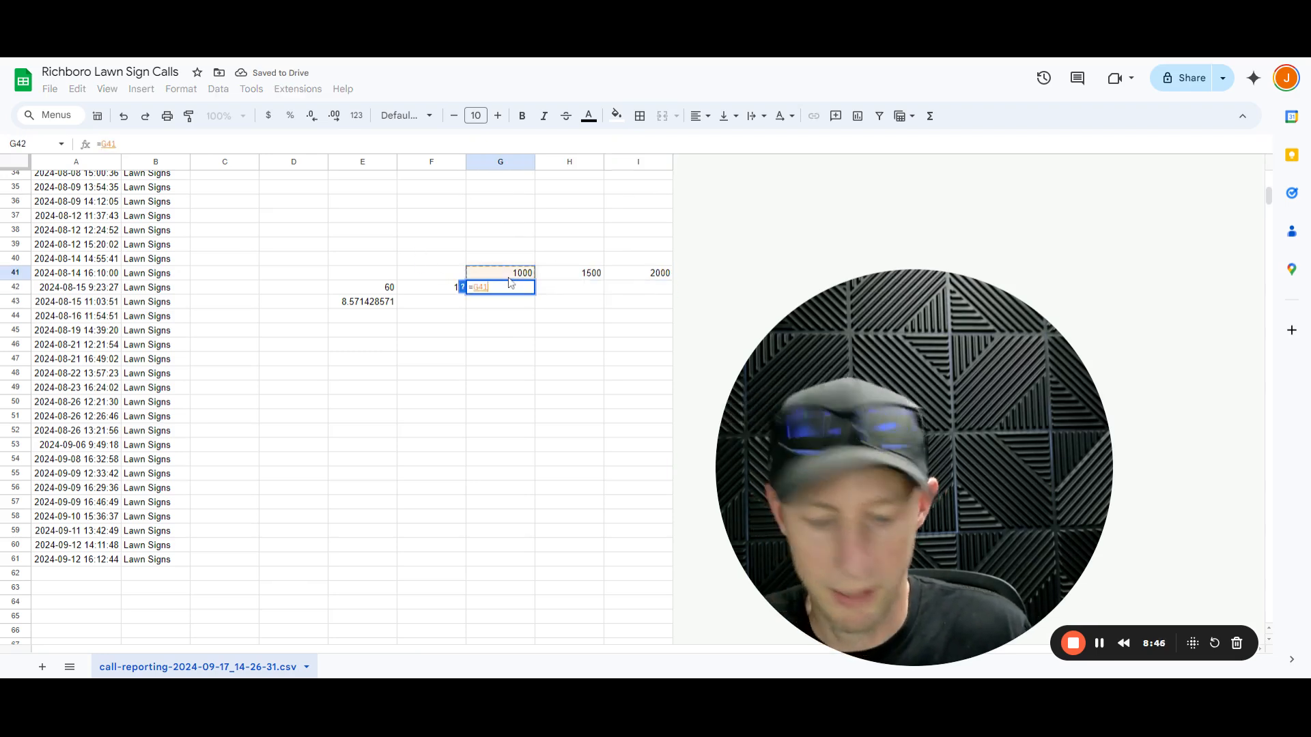
click(431, 287)
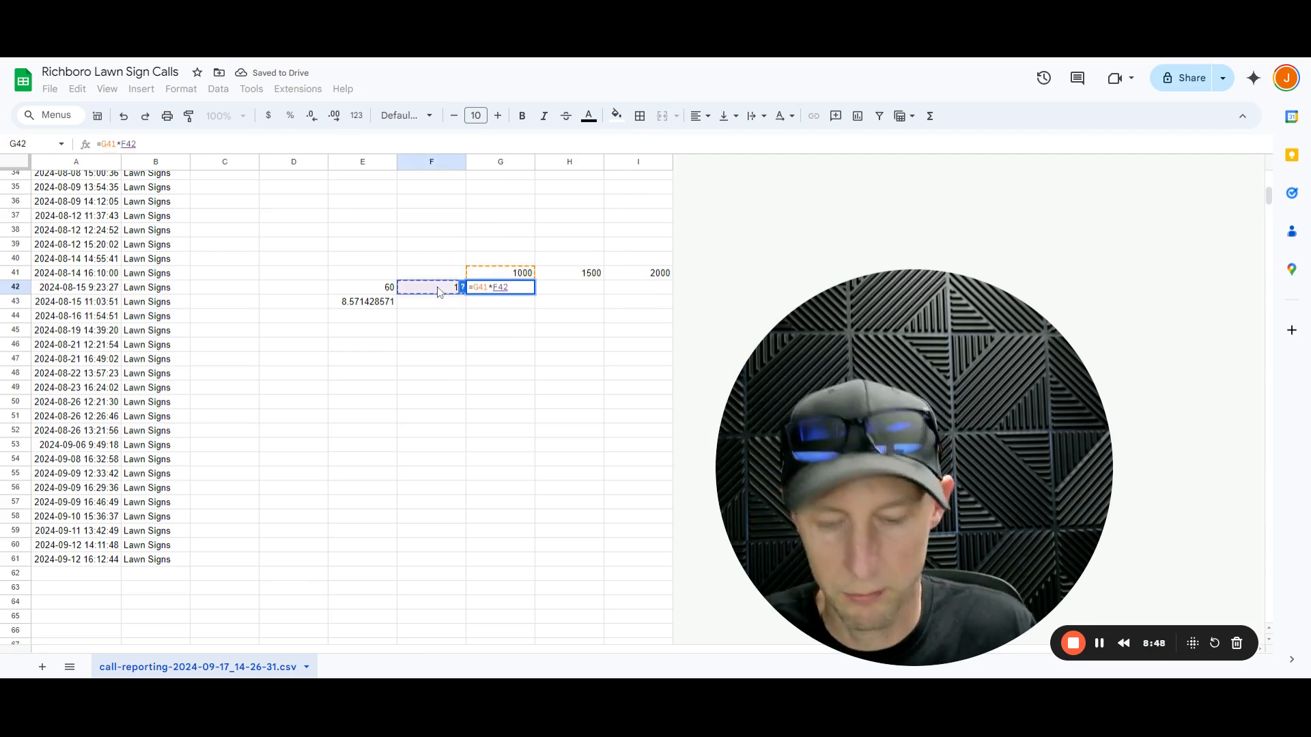
key(Enter)
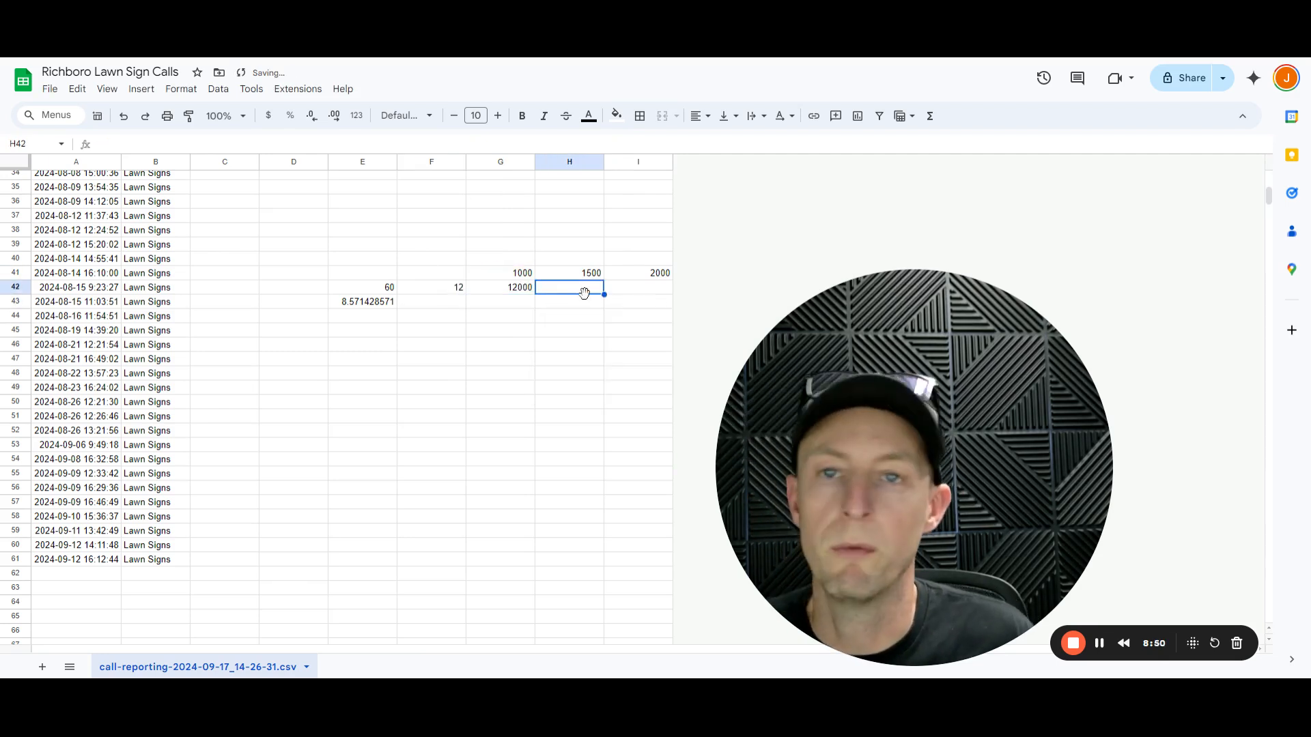
text(18000)
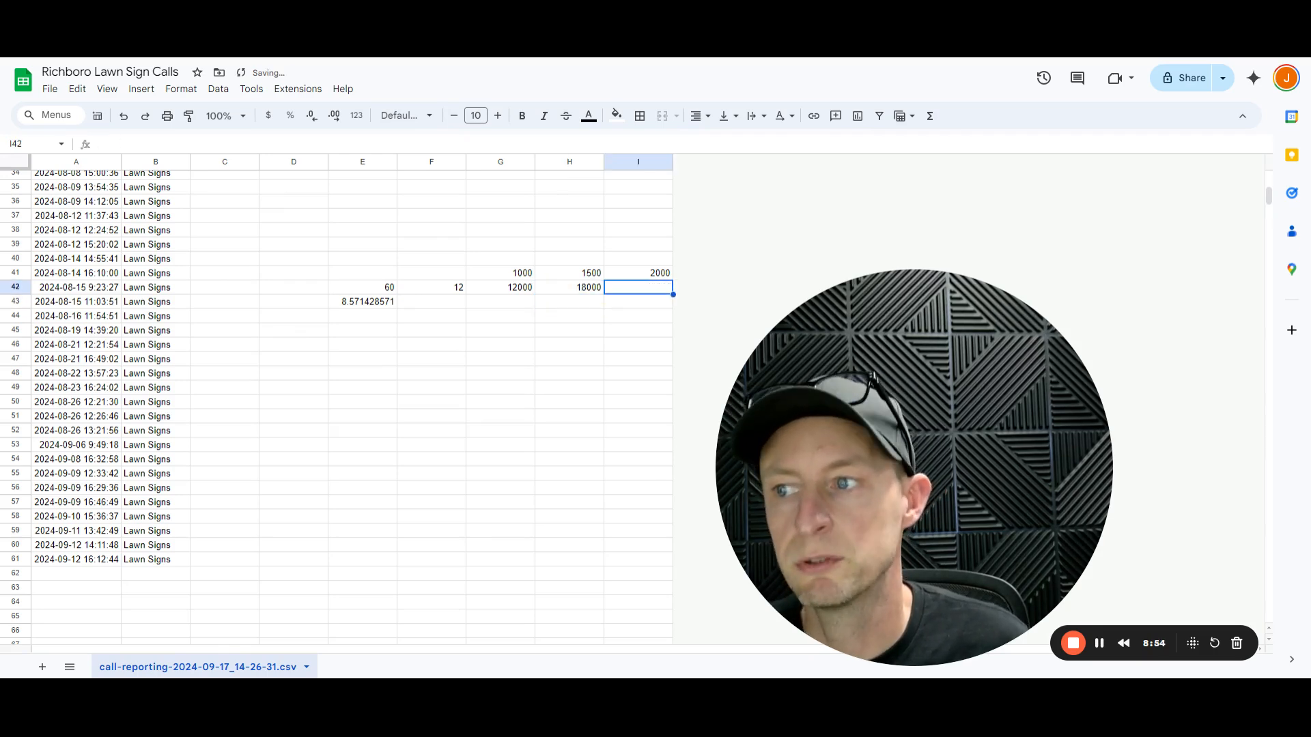
text(24000)
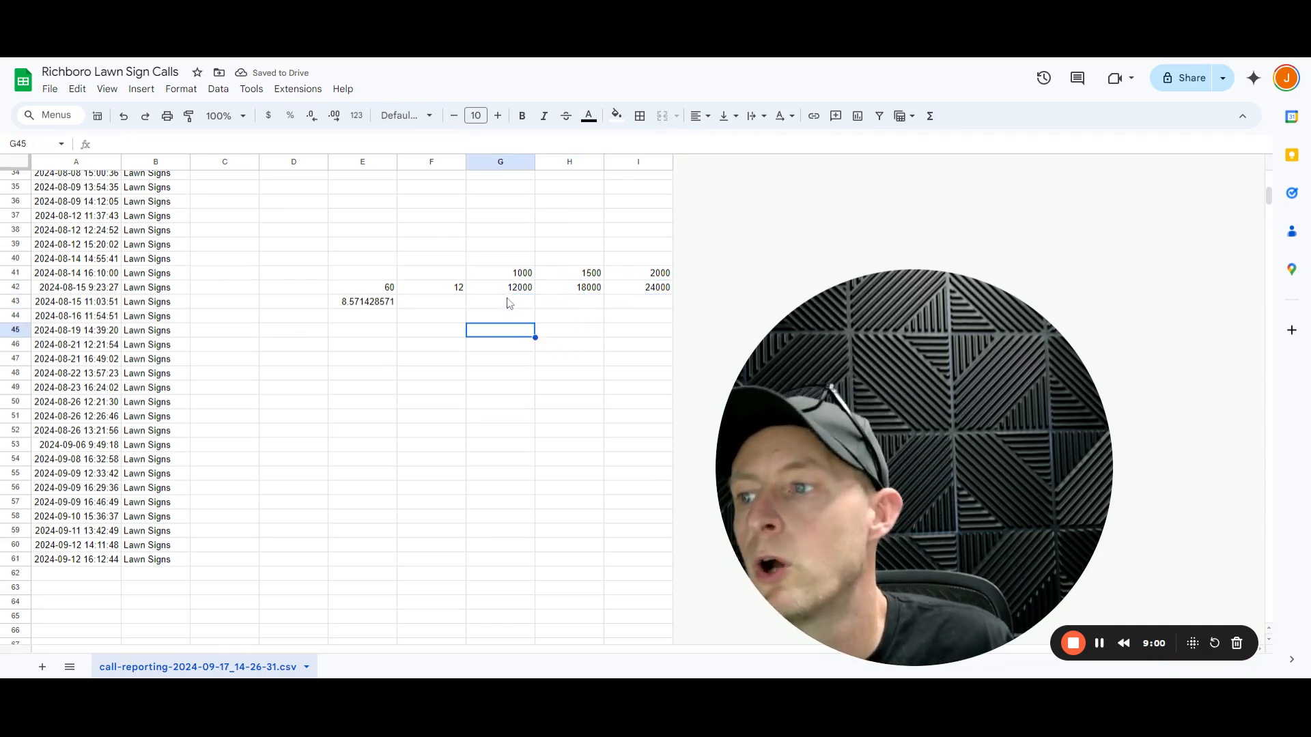
- Fill =G42/7 across G43:I43 for weekly profits and check the G43 and I43 formulas
click(500, 287)
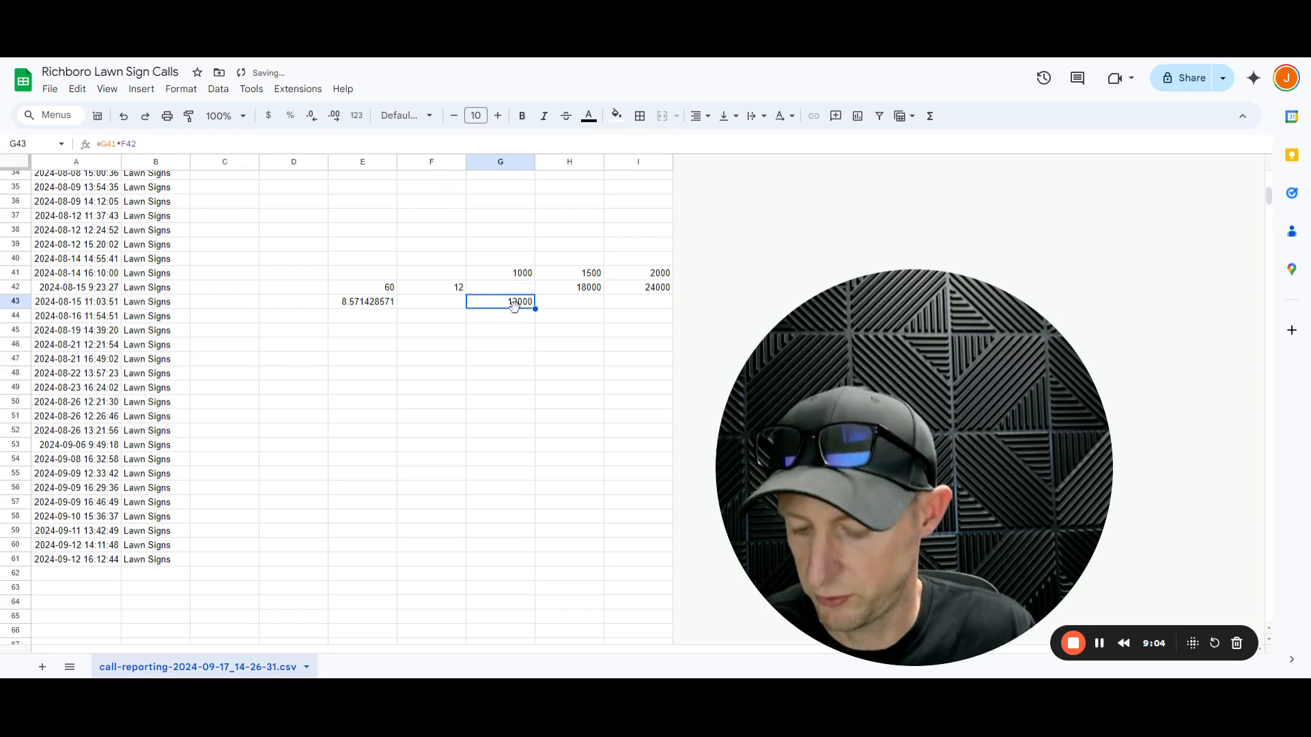
text(=G42/7)
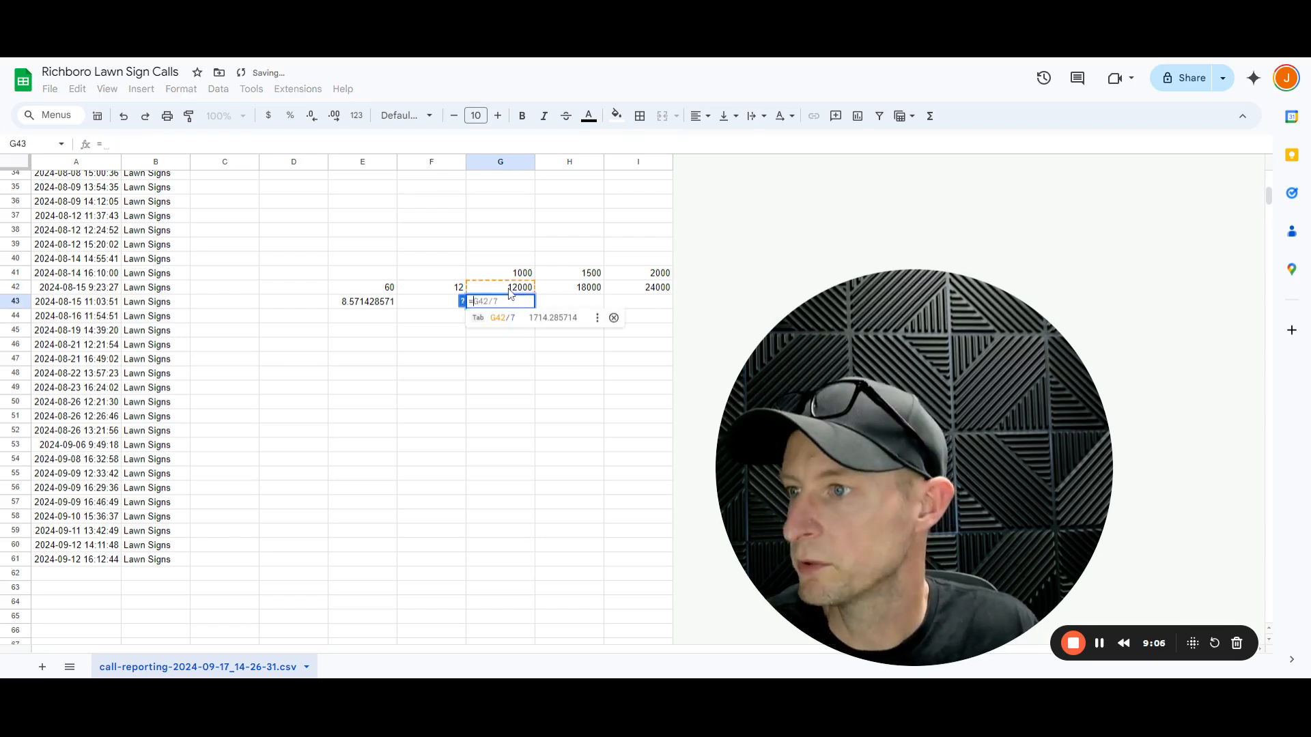
key(Enter)
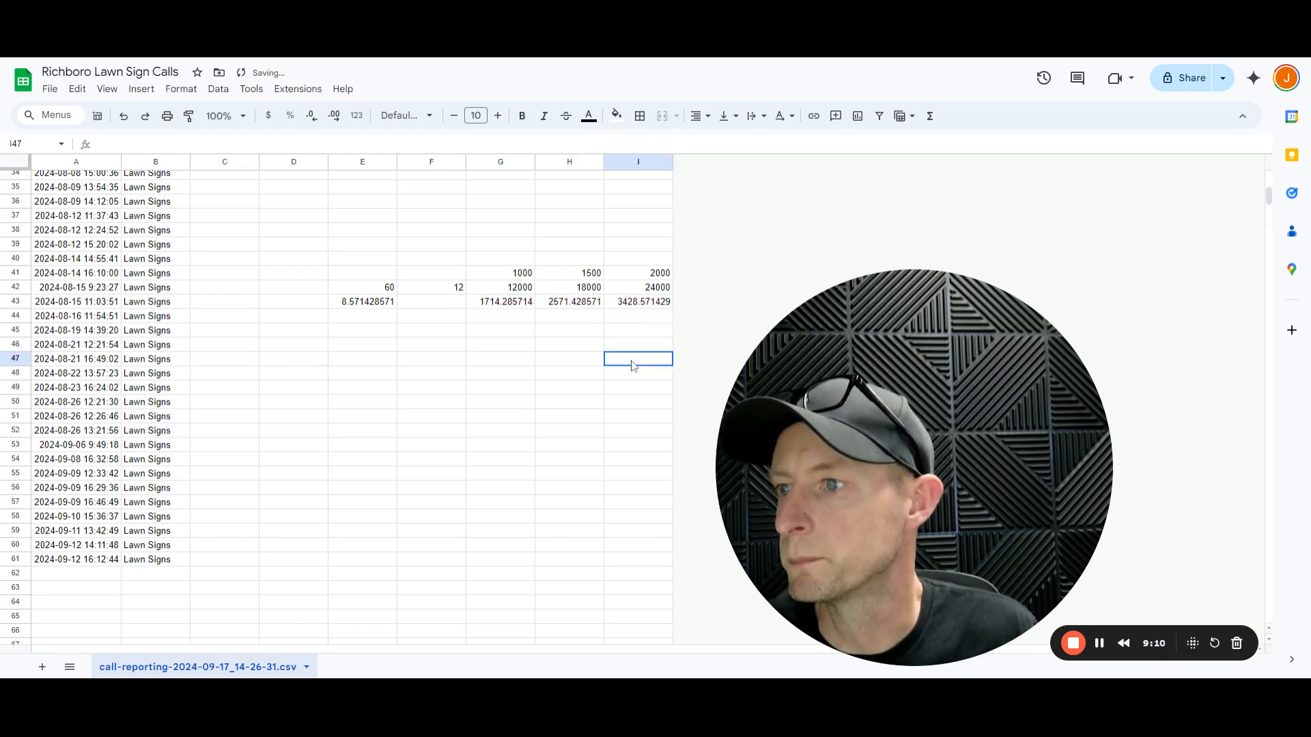
click(499, 301)
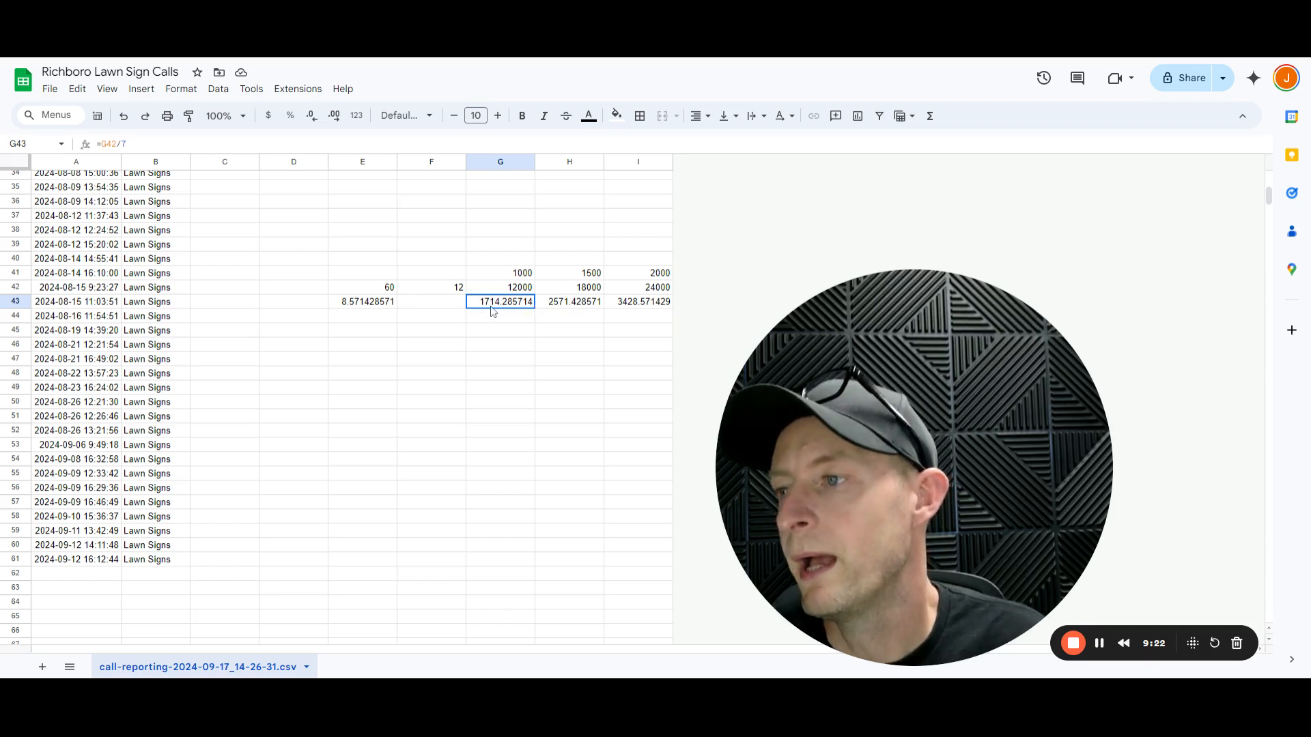
mouse_move(609, 357)
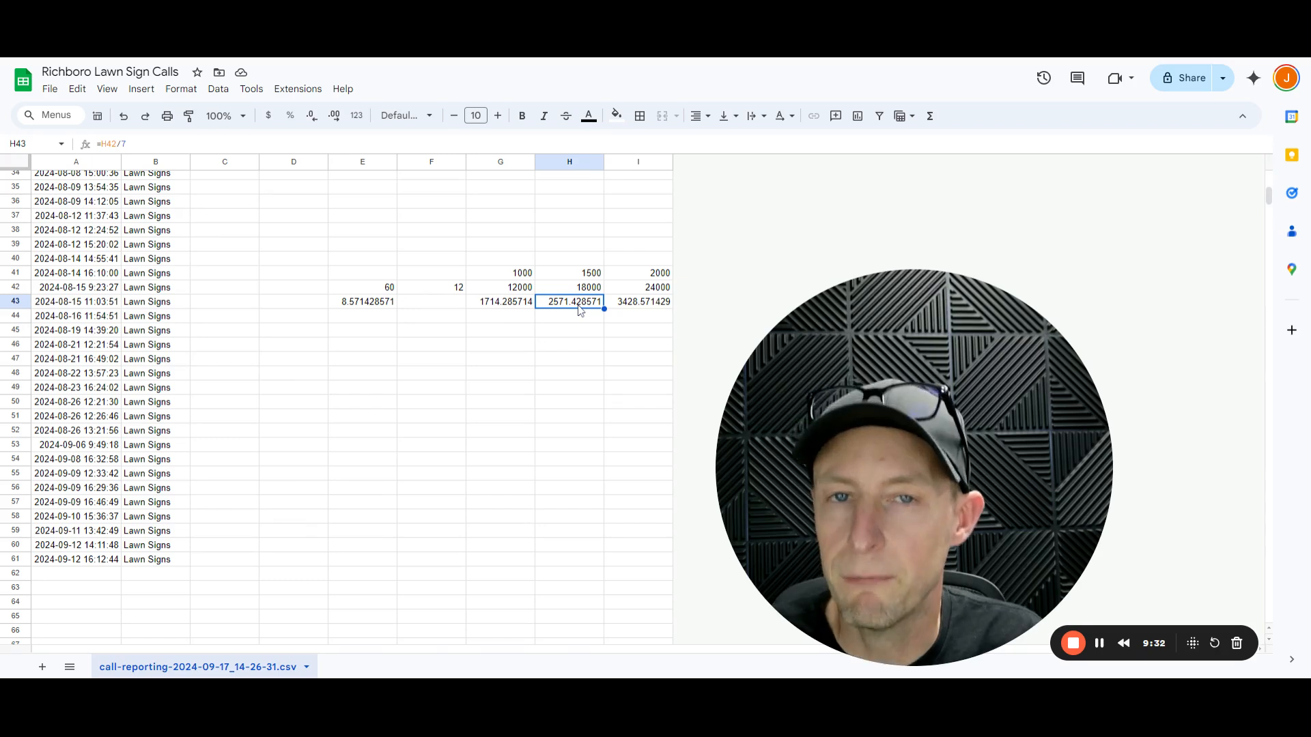
click(638, 301)
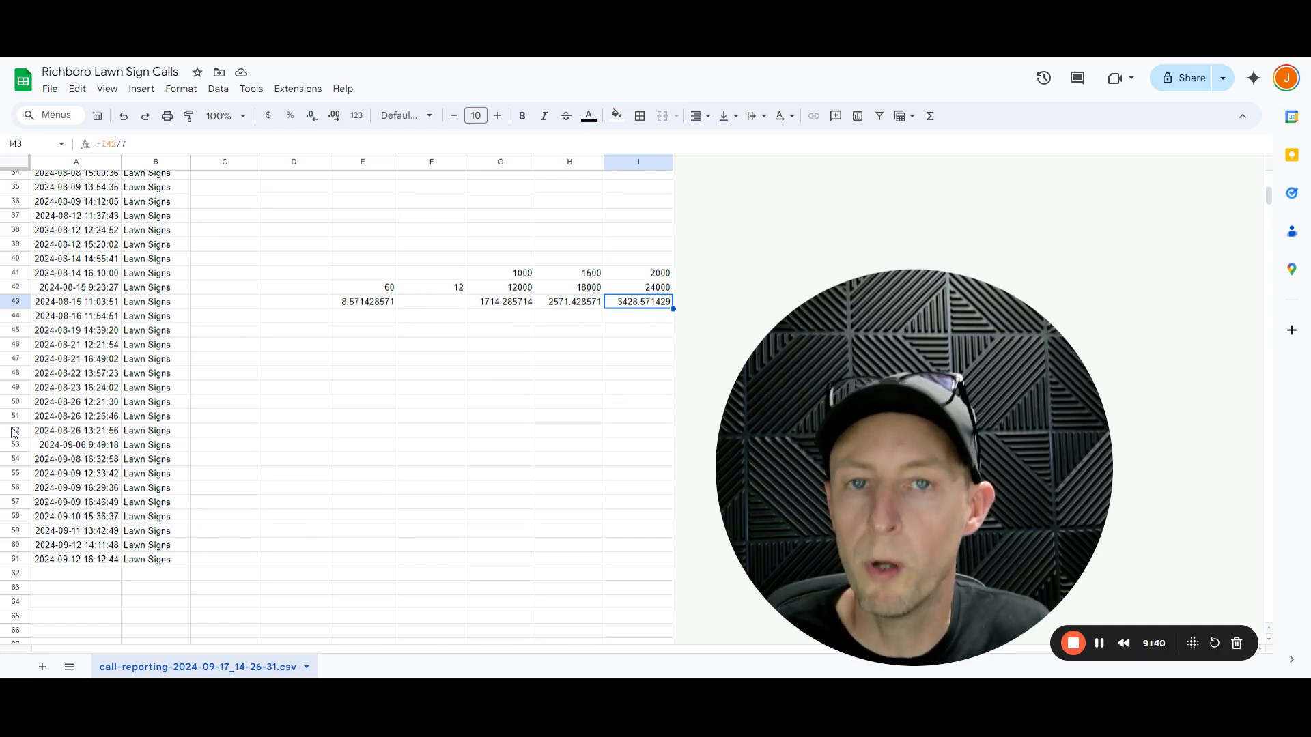
mouse_move(473, 360)
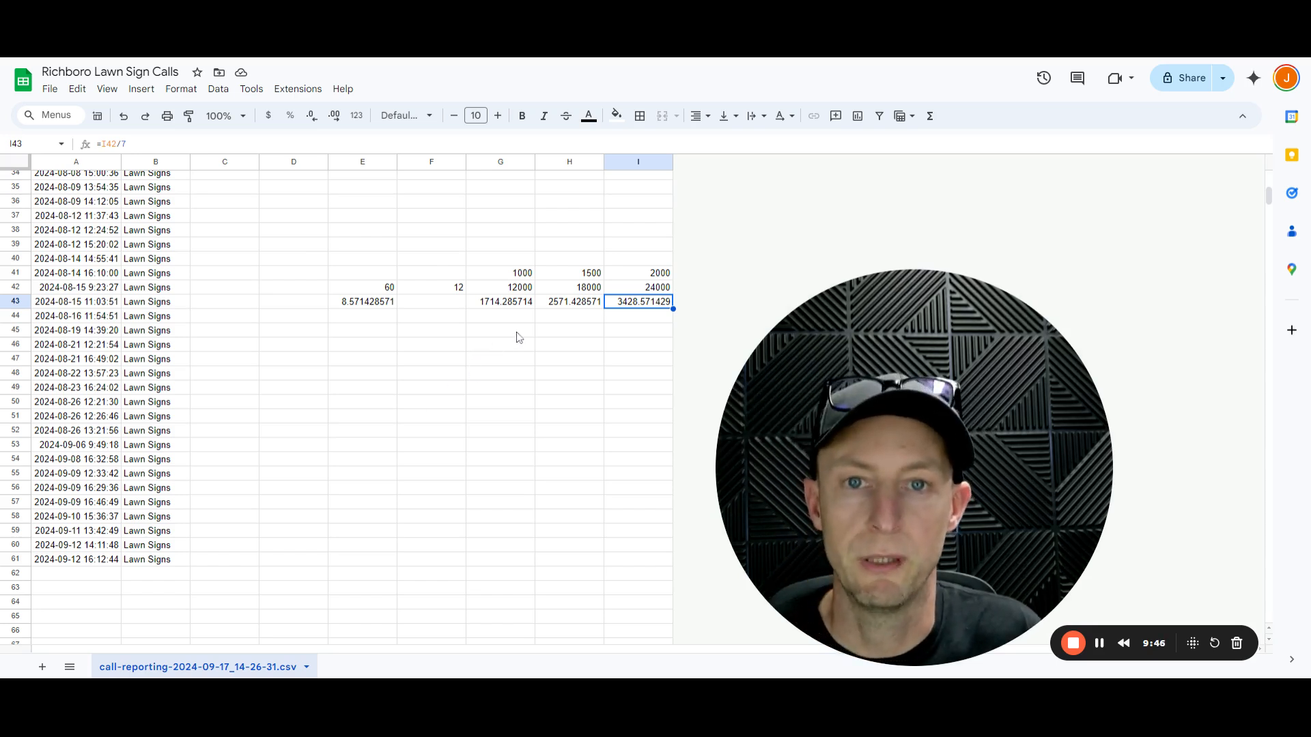
drag(76, 230, 155, 559)
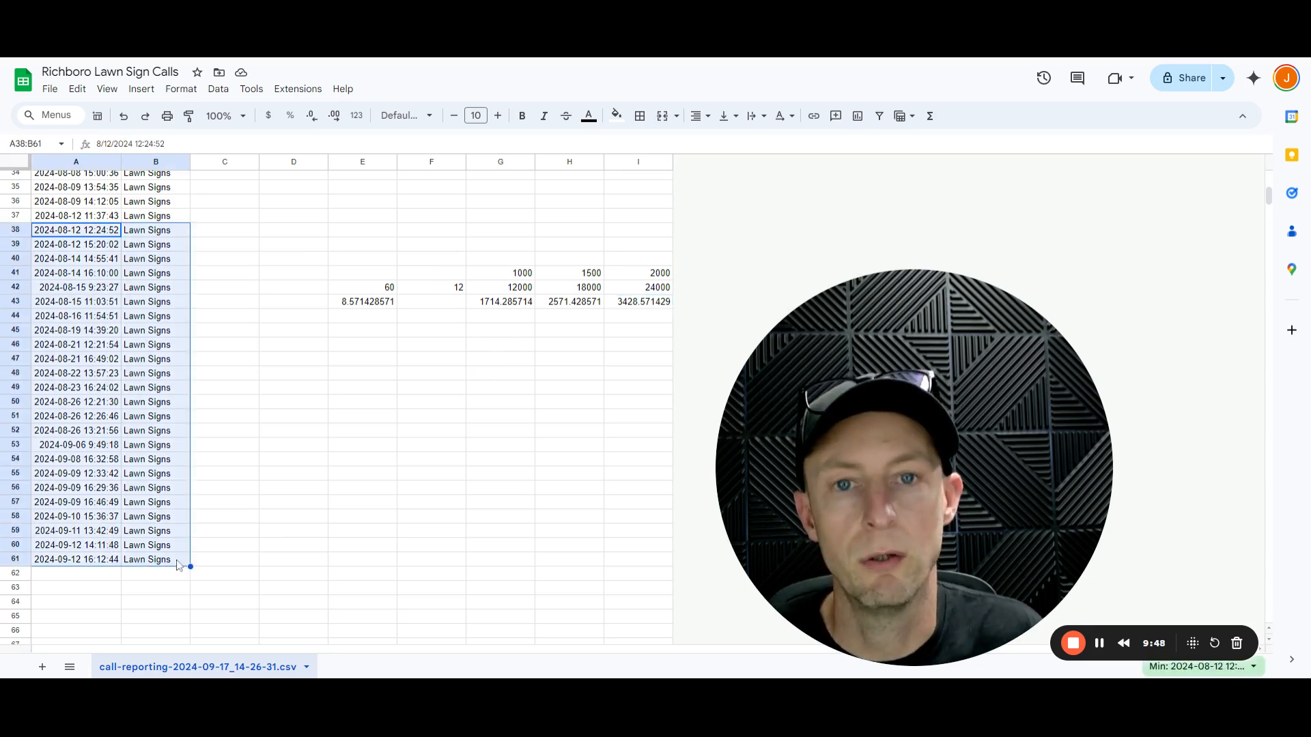
click(224, 544)
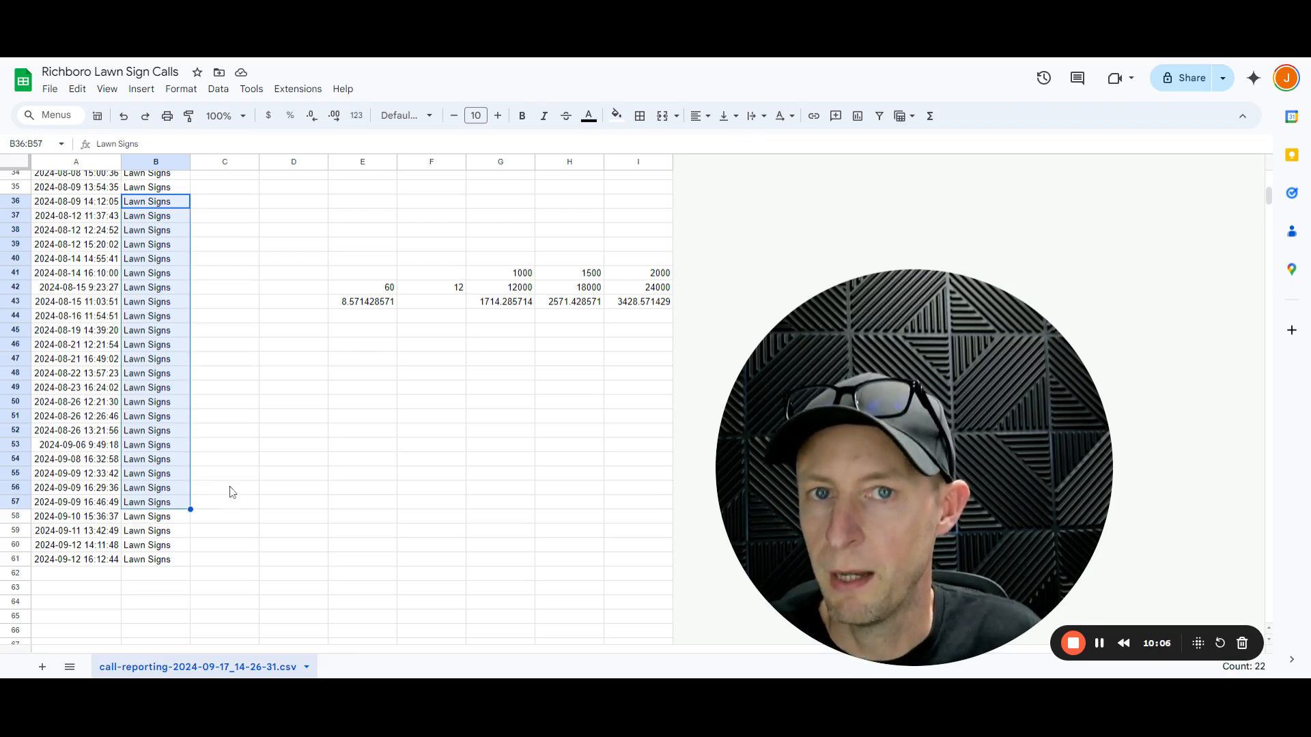
click(76, 302)
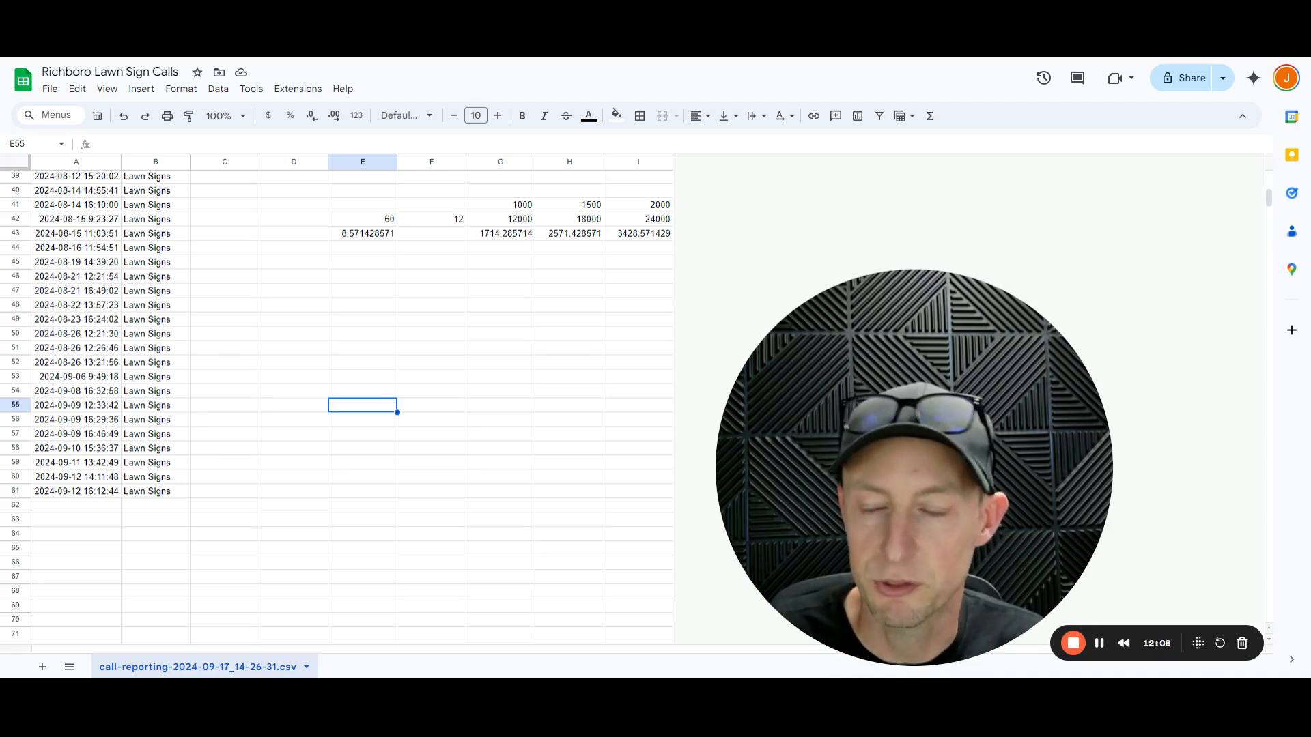
mouse_move(395, 301)
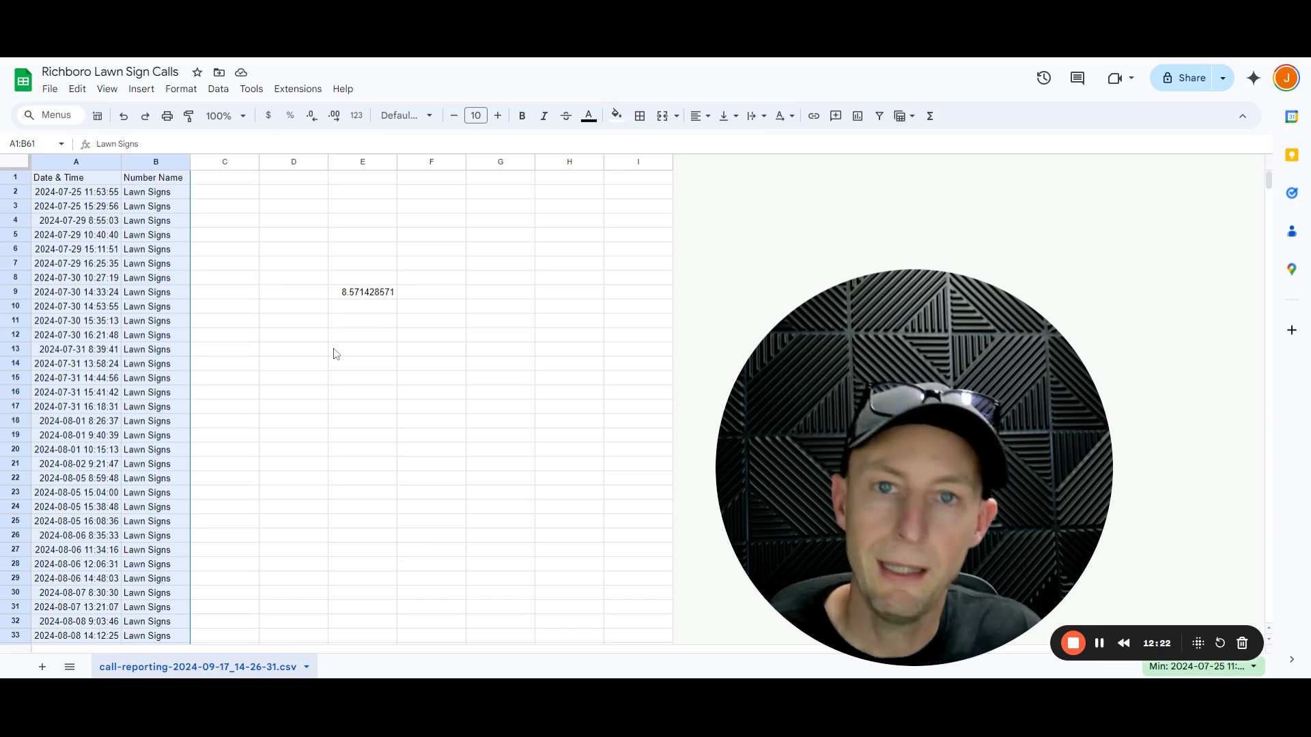
mouse_move(325, 352)
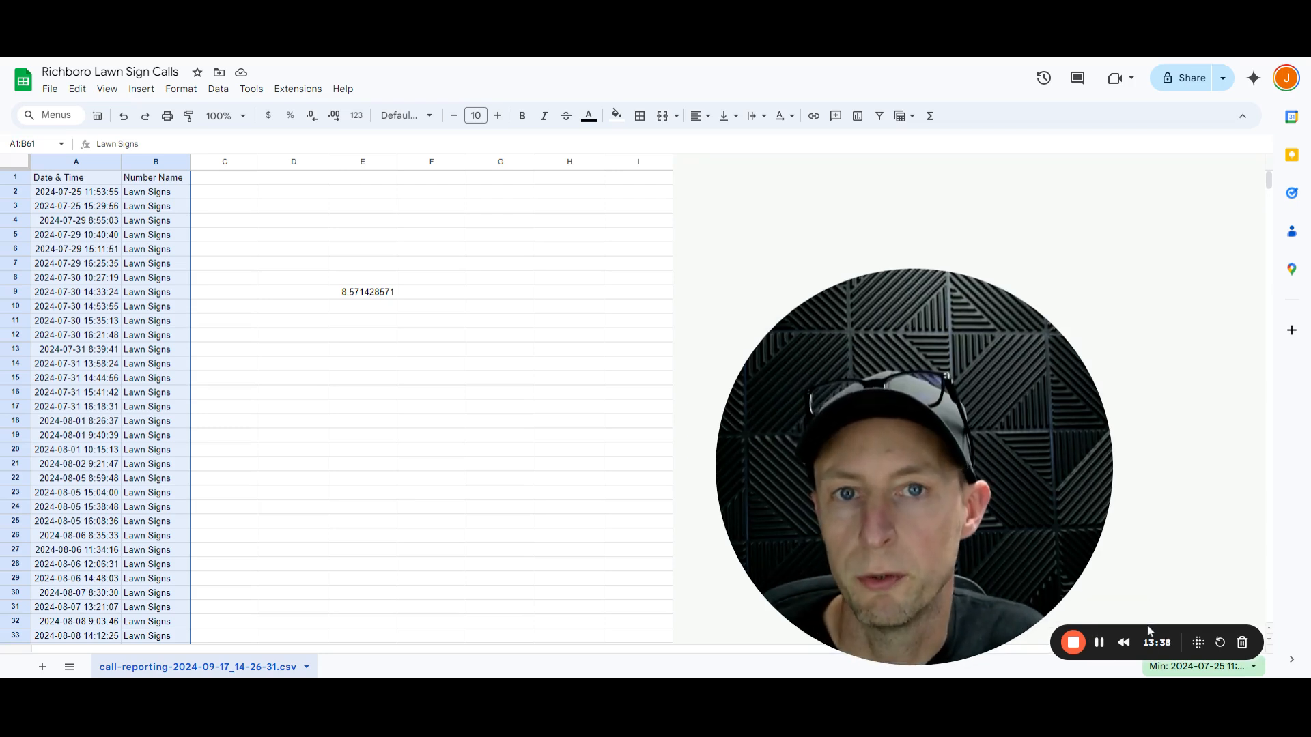
mouse_move(1155, 608)
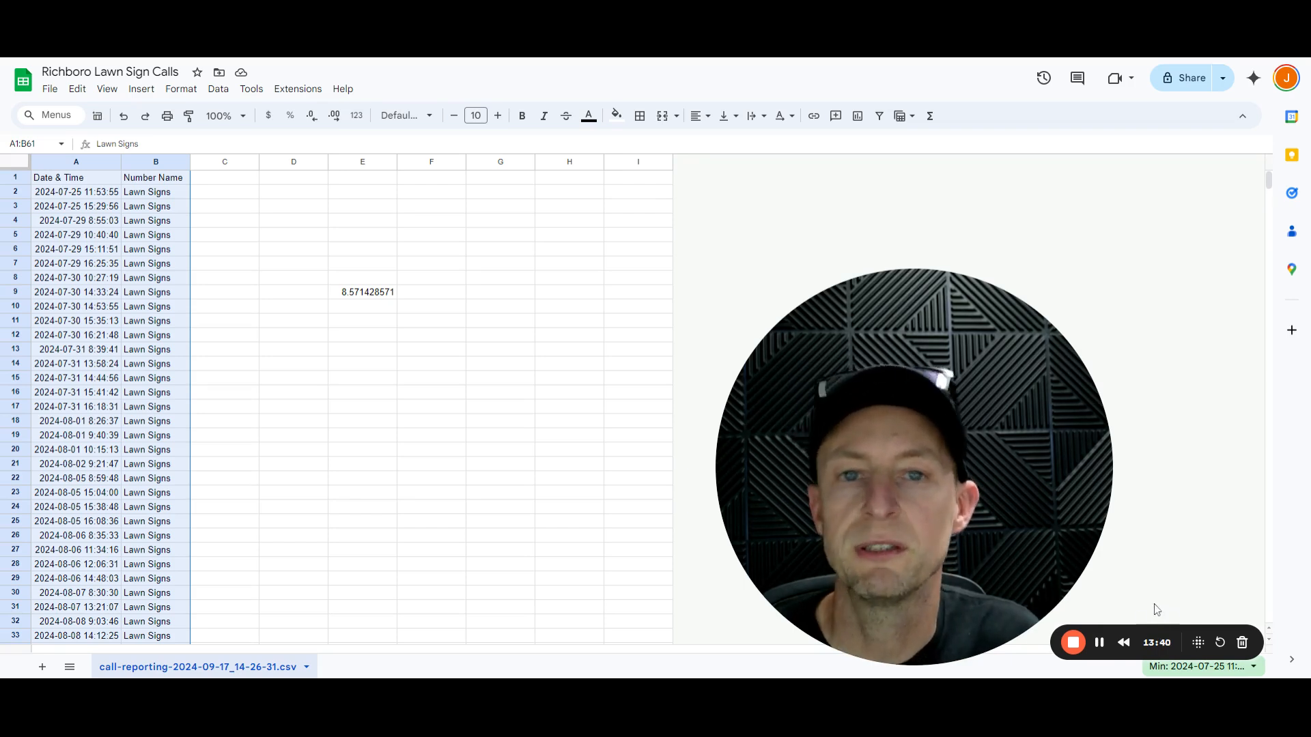